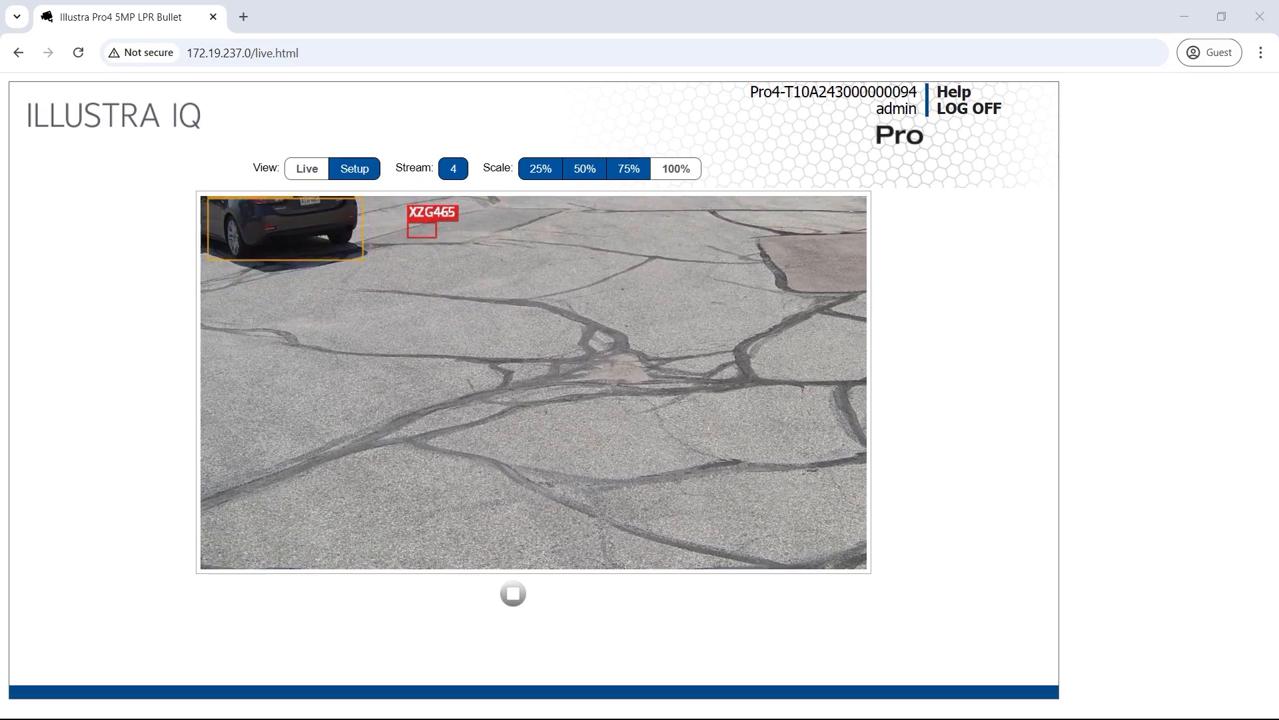
# Step: Log off the camera so the Illustra IQ login page with empty credential fields appears
pyautogui.click(355, 168)
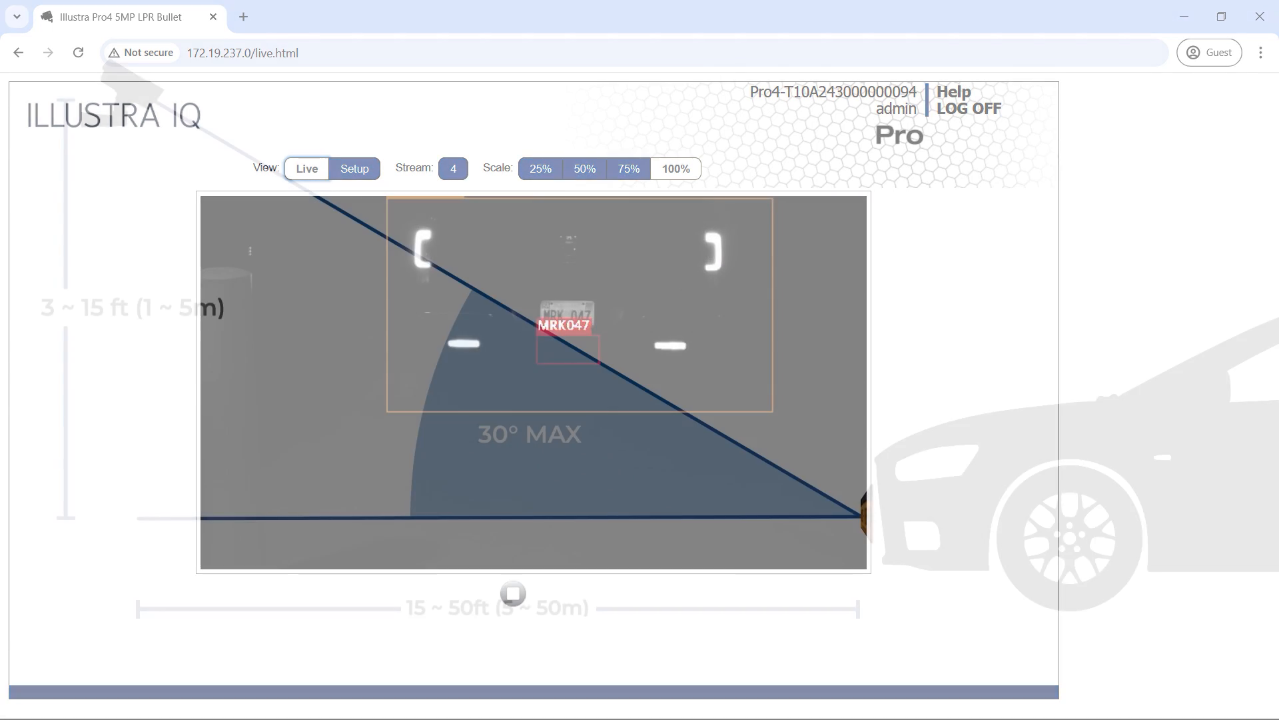
pyautogui.click(969, 108)
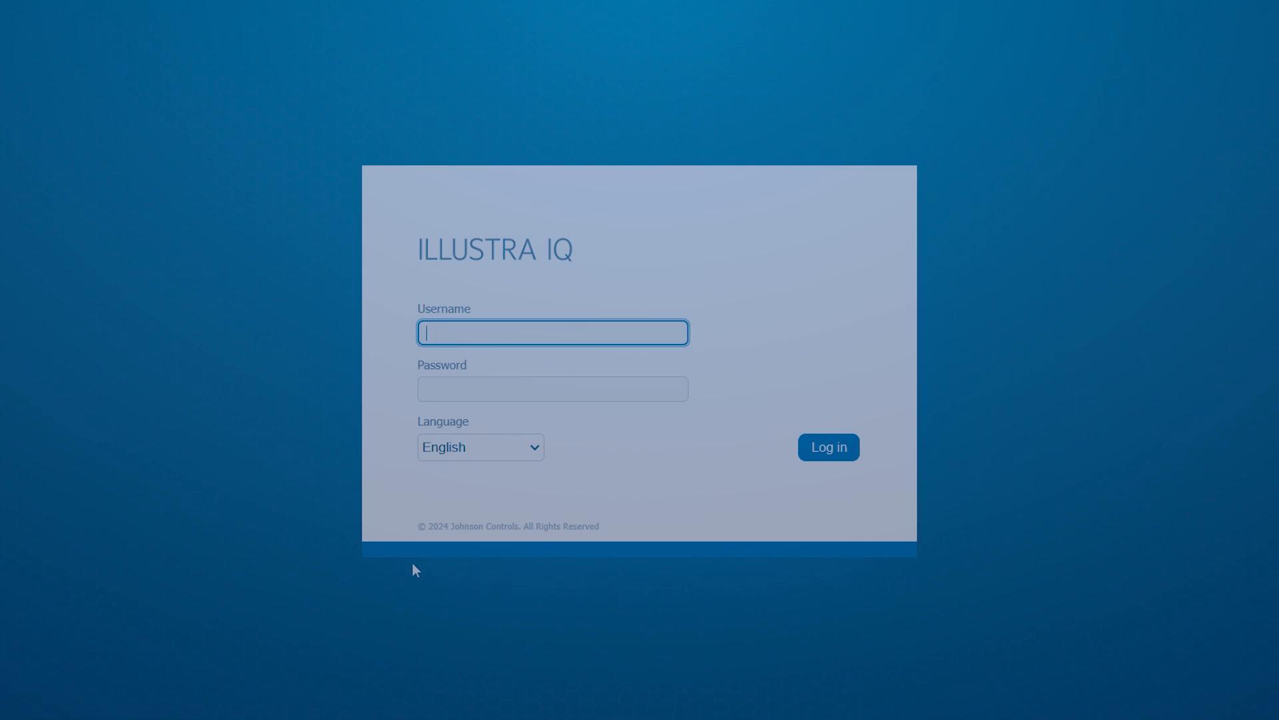
# Step: Log in, accept the EULA, save the Host ID and apply Enhanced security mode
pyautogui.click(828, 448)
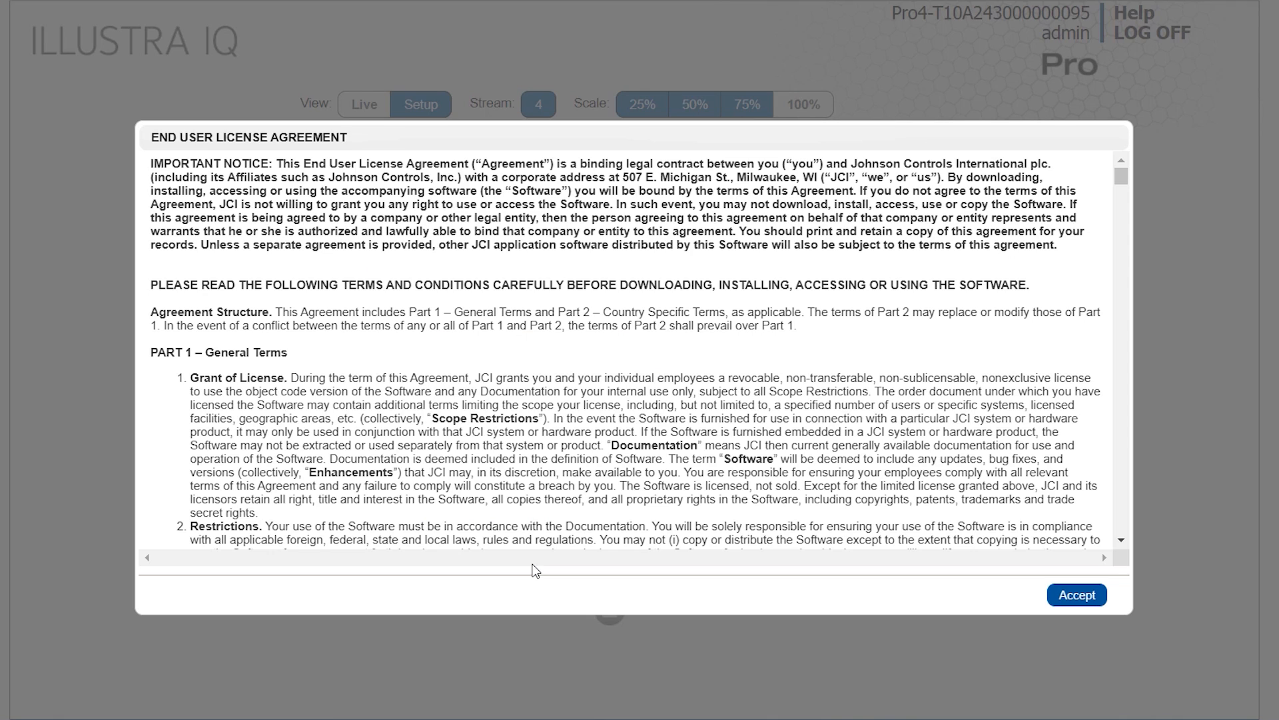
pyautogui.click(1075, 595)
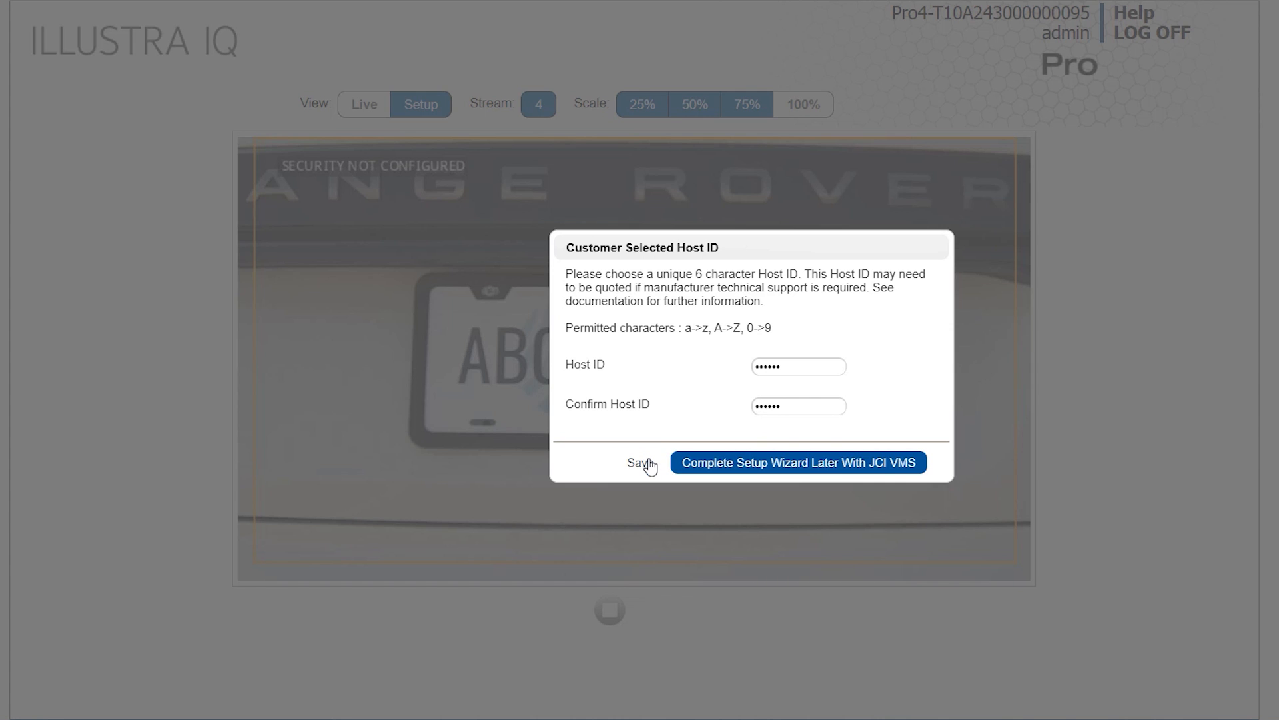
pyautogui.click(638, 462)
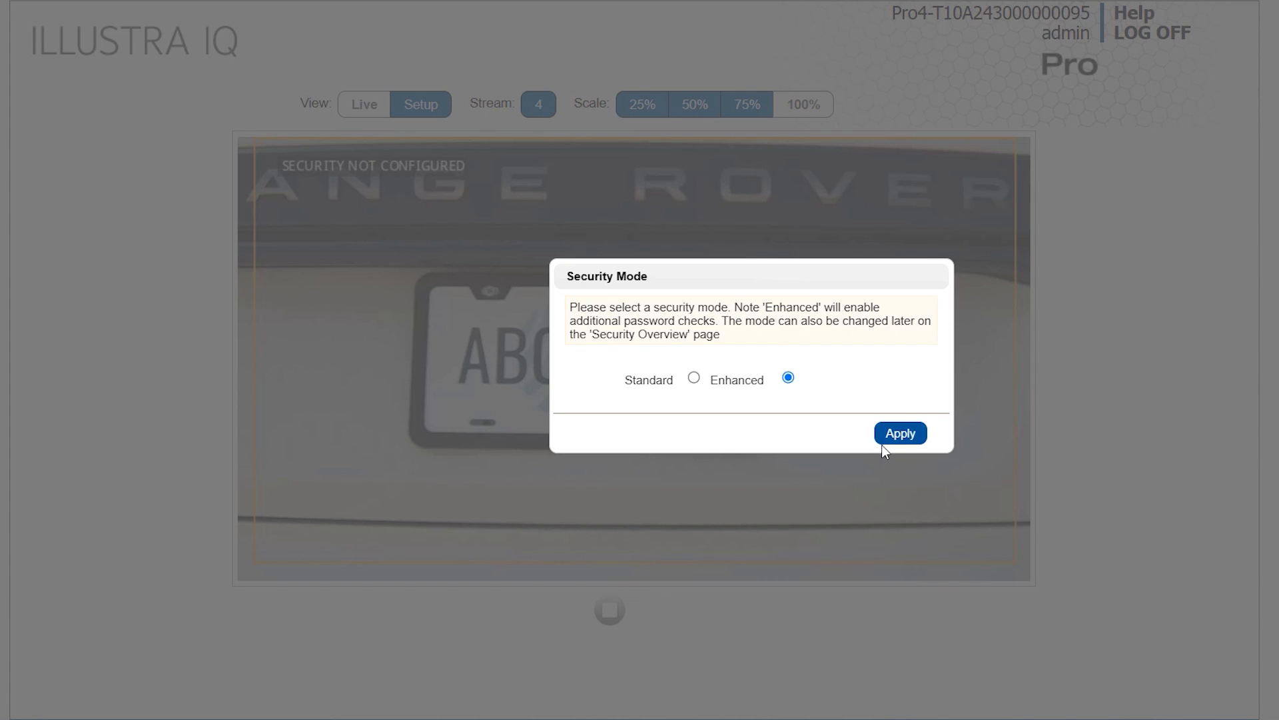
pyautogui.click(899, 432)
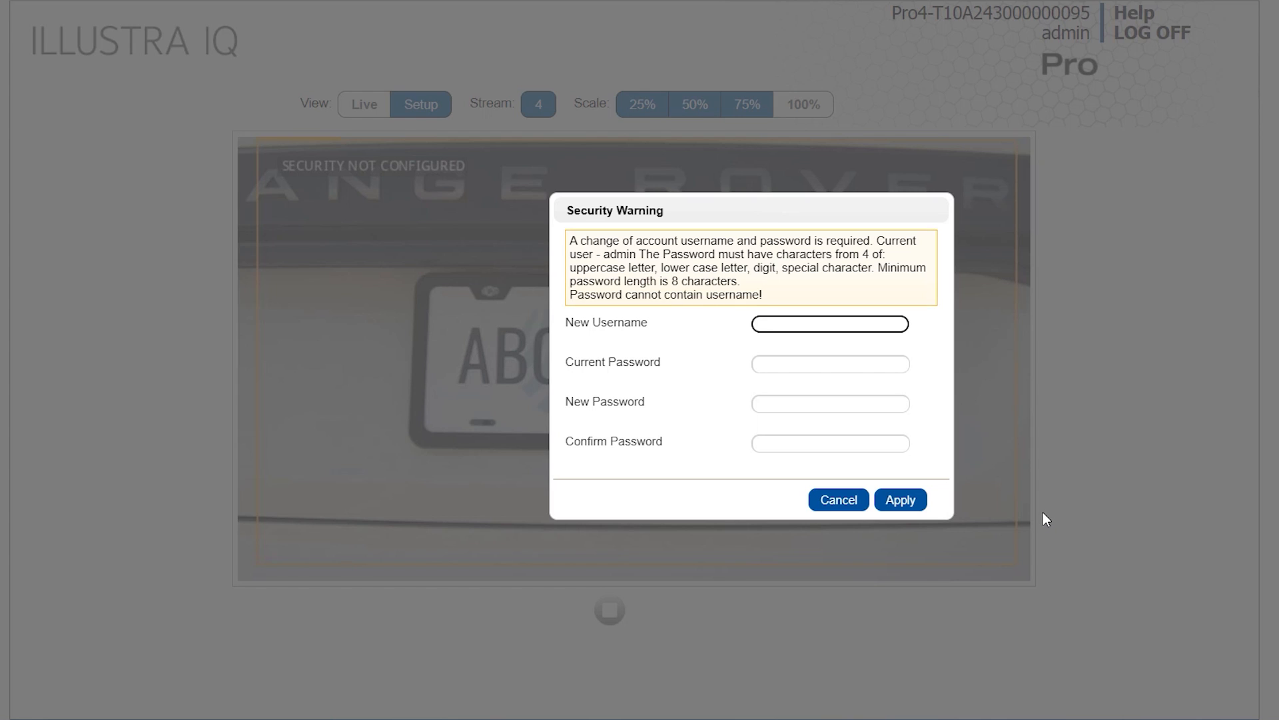
# Step: Enter 'MyAdm' as the new admin username and move to the next credential field
pyautogui.write('MyAdm')
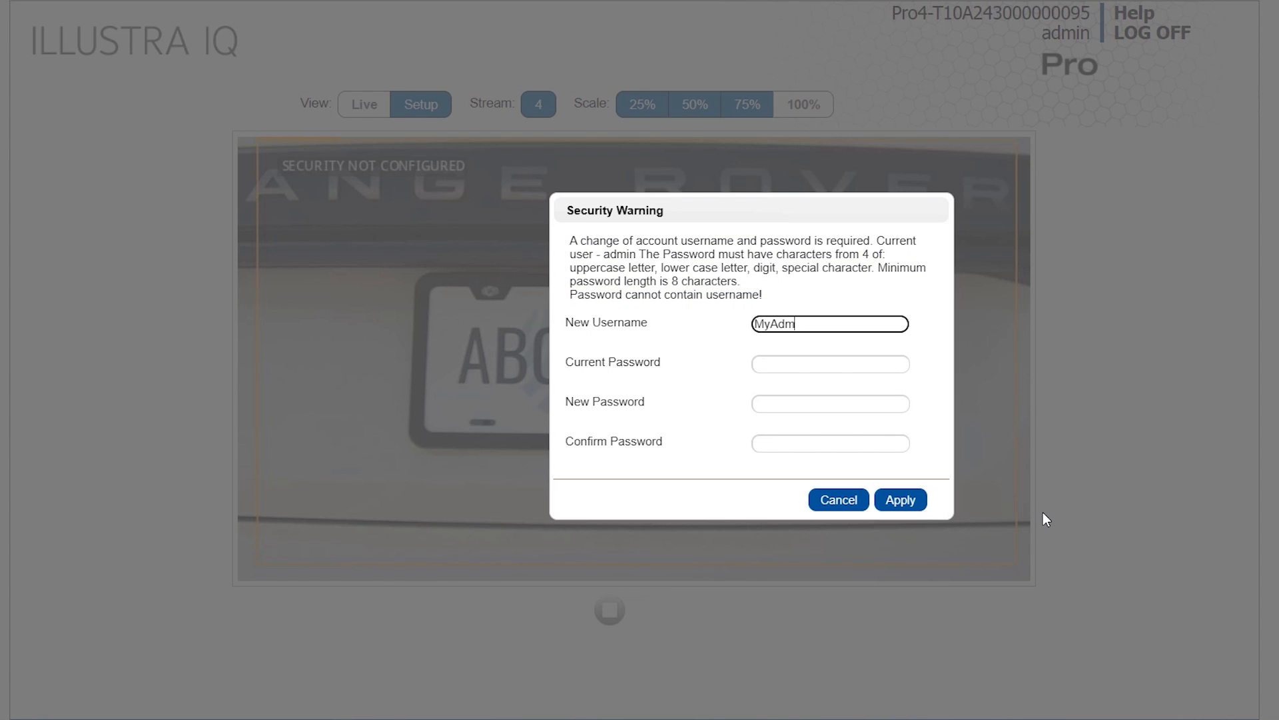
pyautogui.click(829, 362)
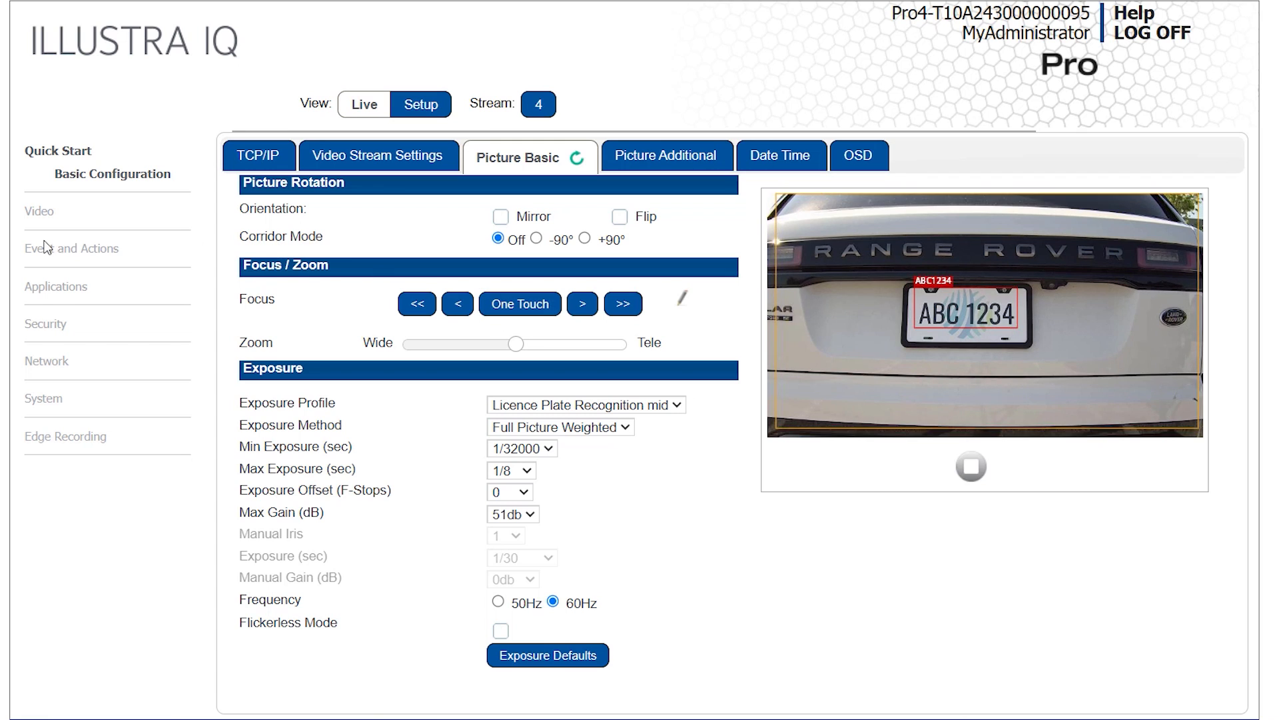
# Step: Go to the Event and Actions settings showing SMTP email notification options
pyautogui.click(72, 248)
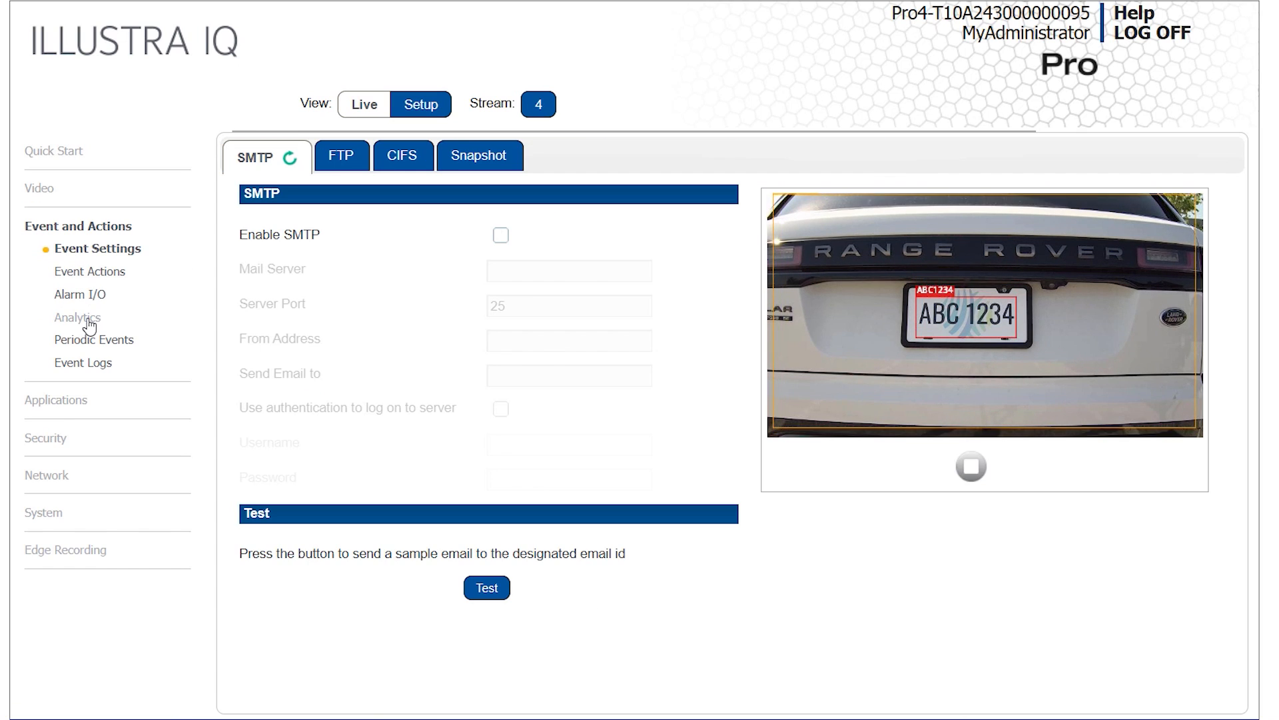
# Step: Go to Analytics and show the License Plate Recognition settings page
pyautogui.click(77, 317)
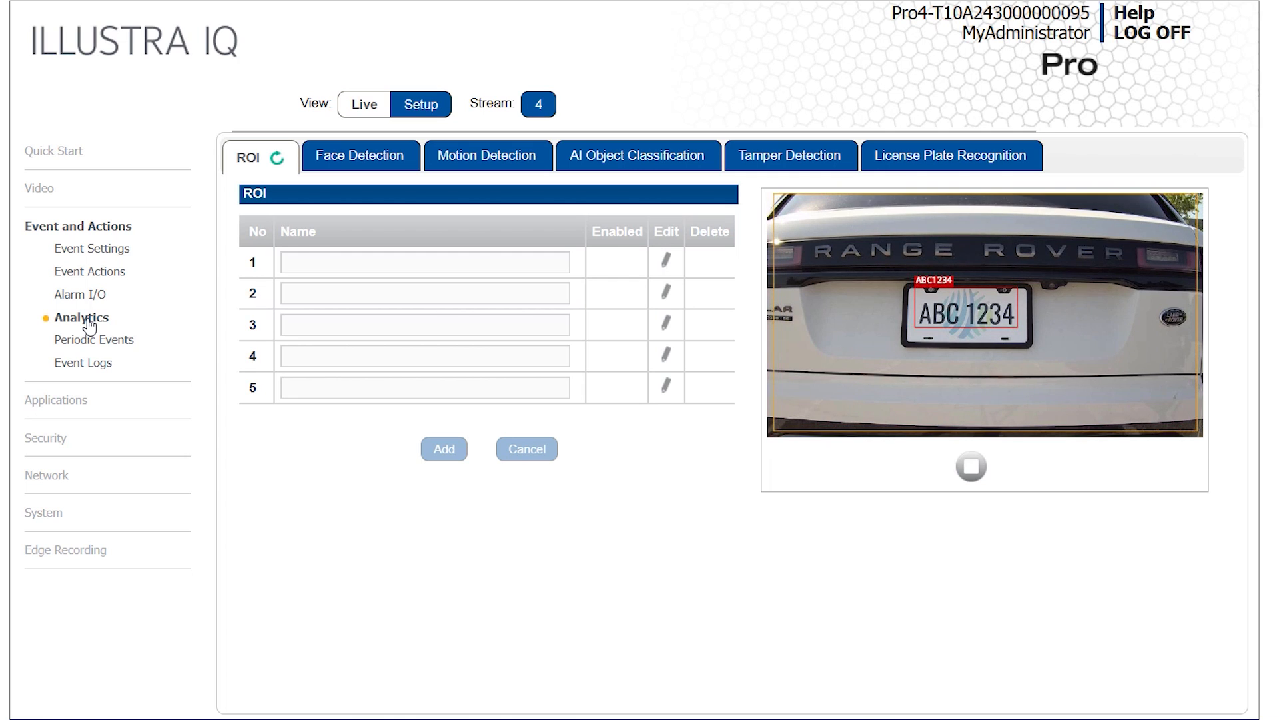
pyautogui.moveTo(866, 168)
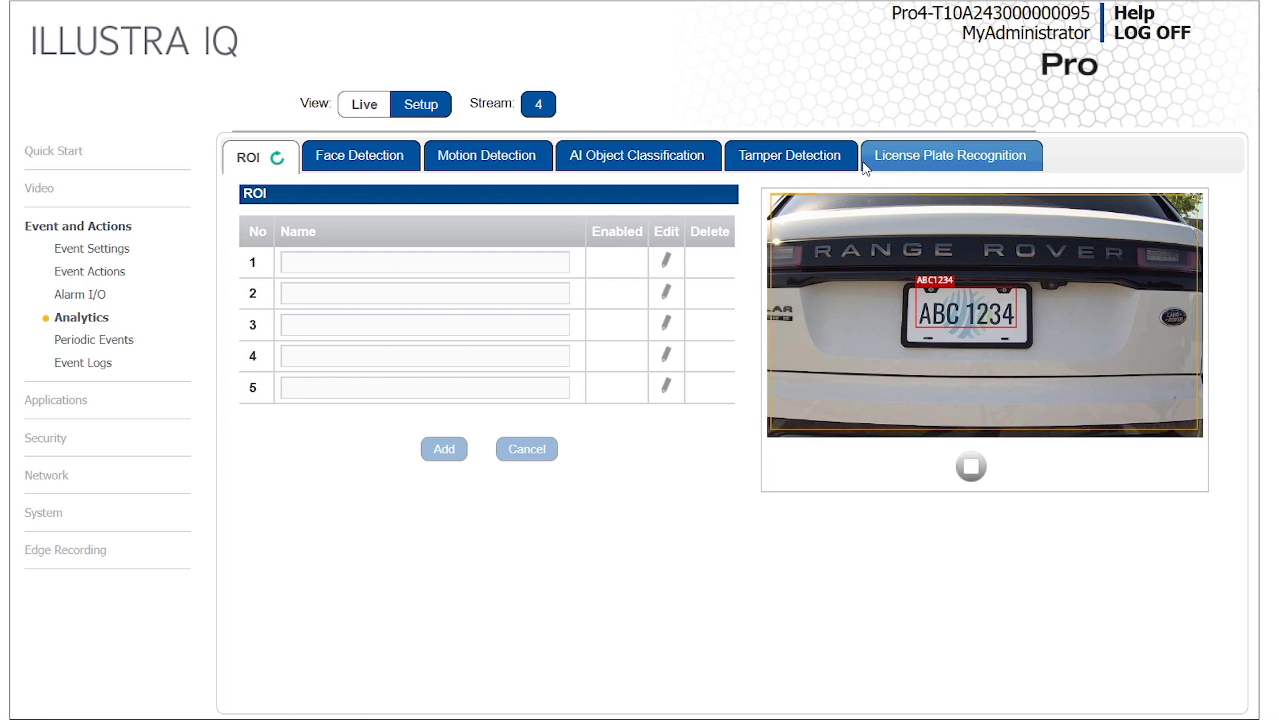
pyautogui.click(950, 155)
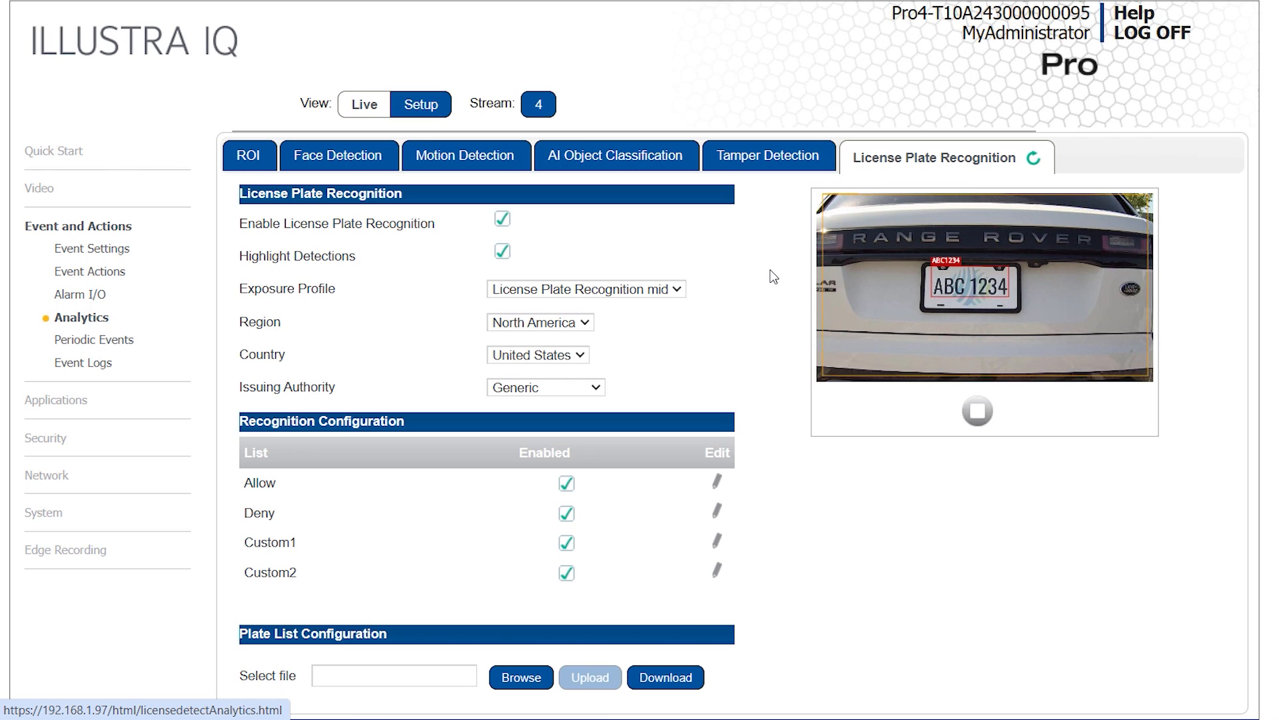
pyautogui.click(584, 287)
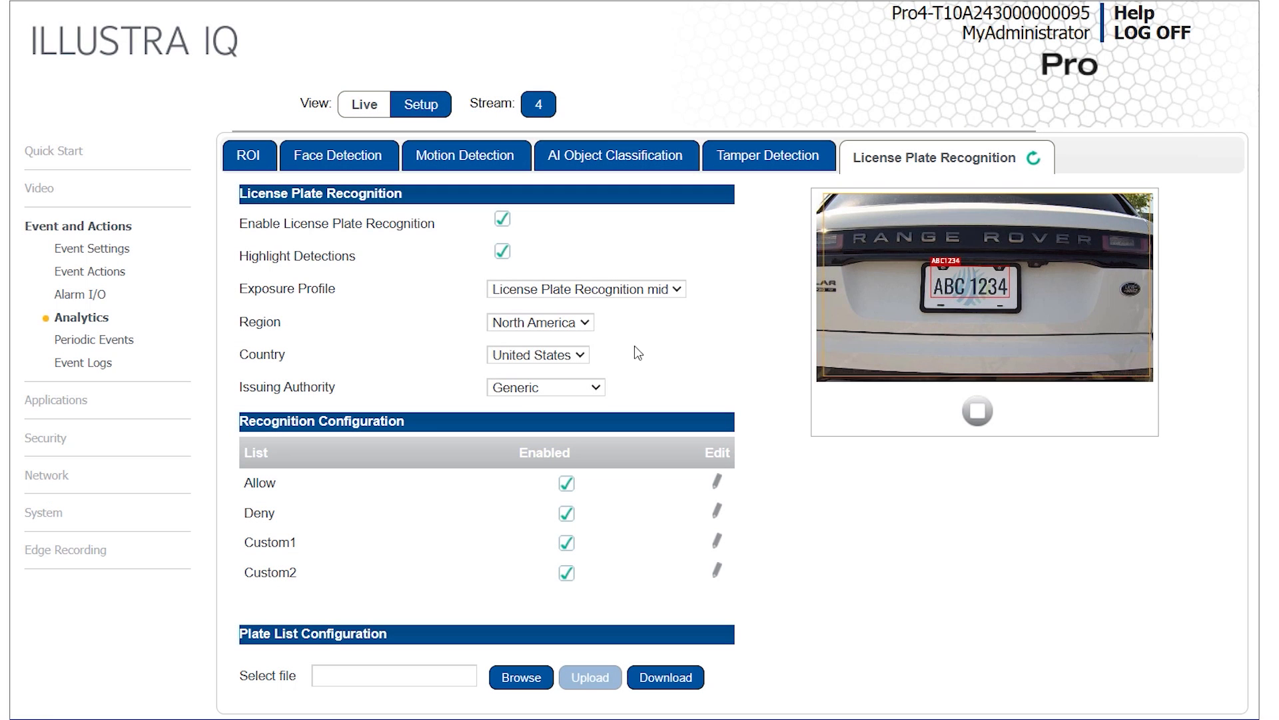
pyautogui.click(539, 322)
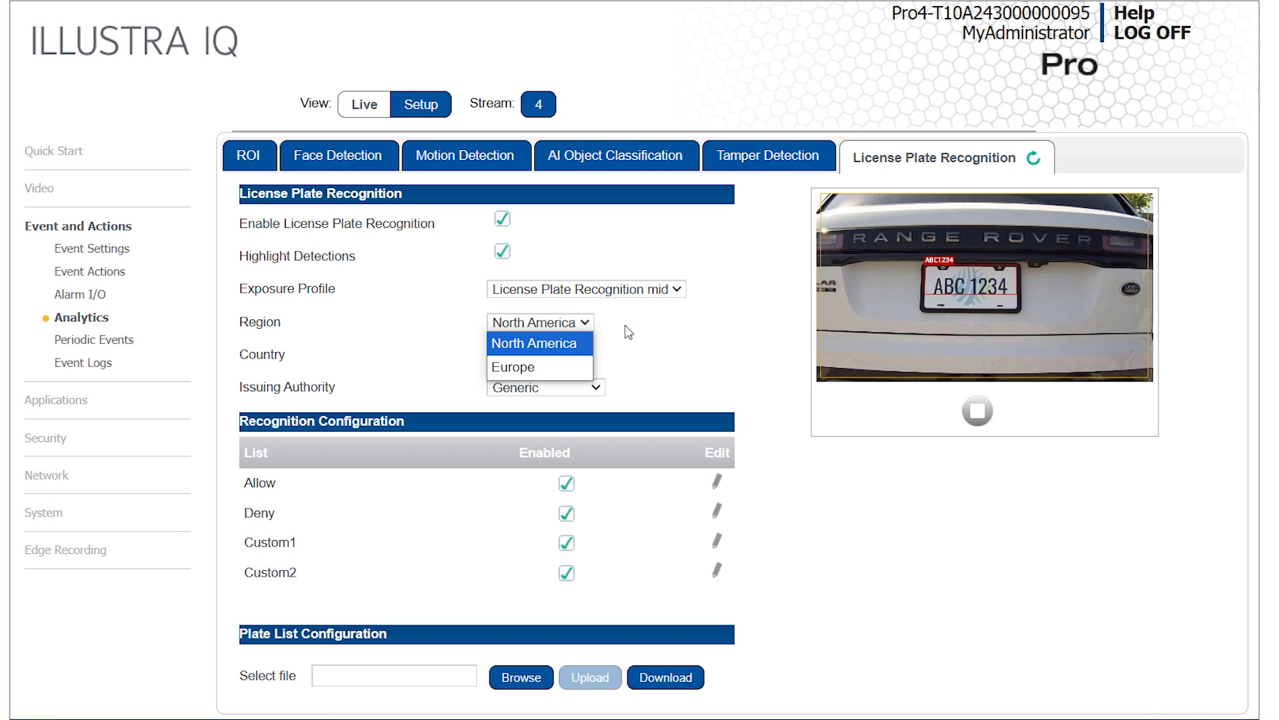
pyautogui.click(539, 353)
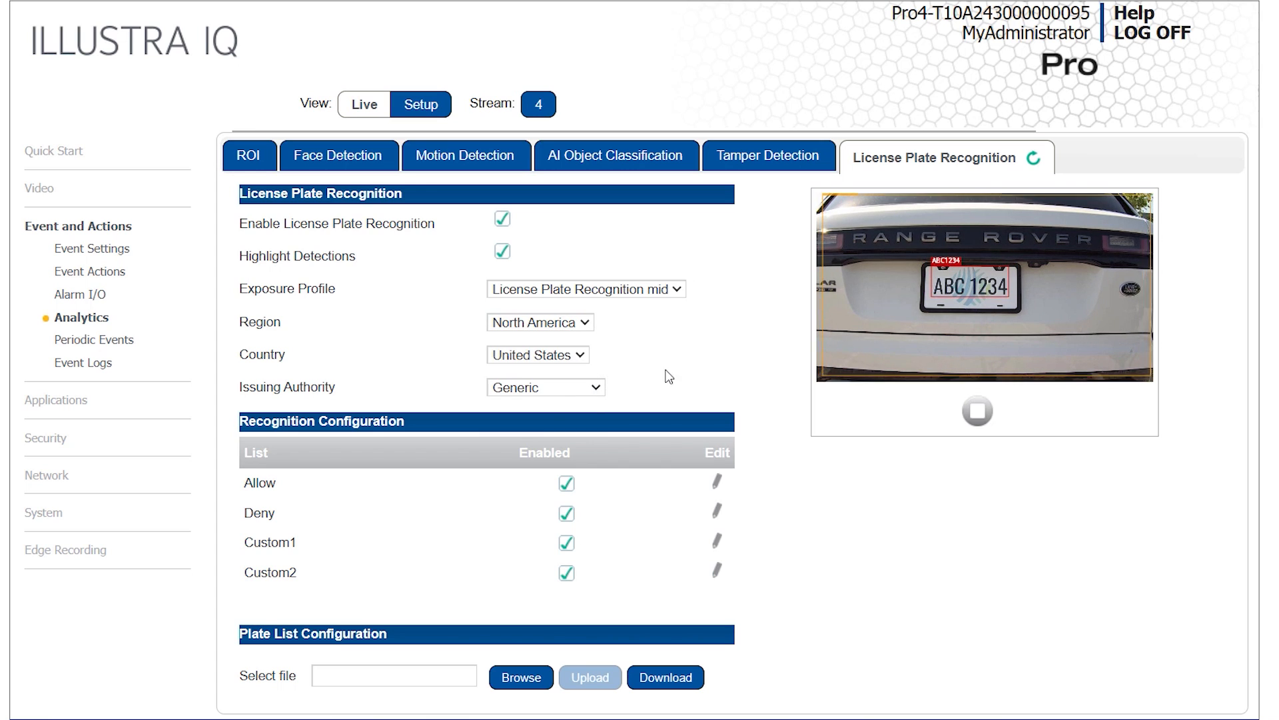
pyautogui.click(537, 354)
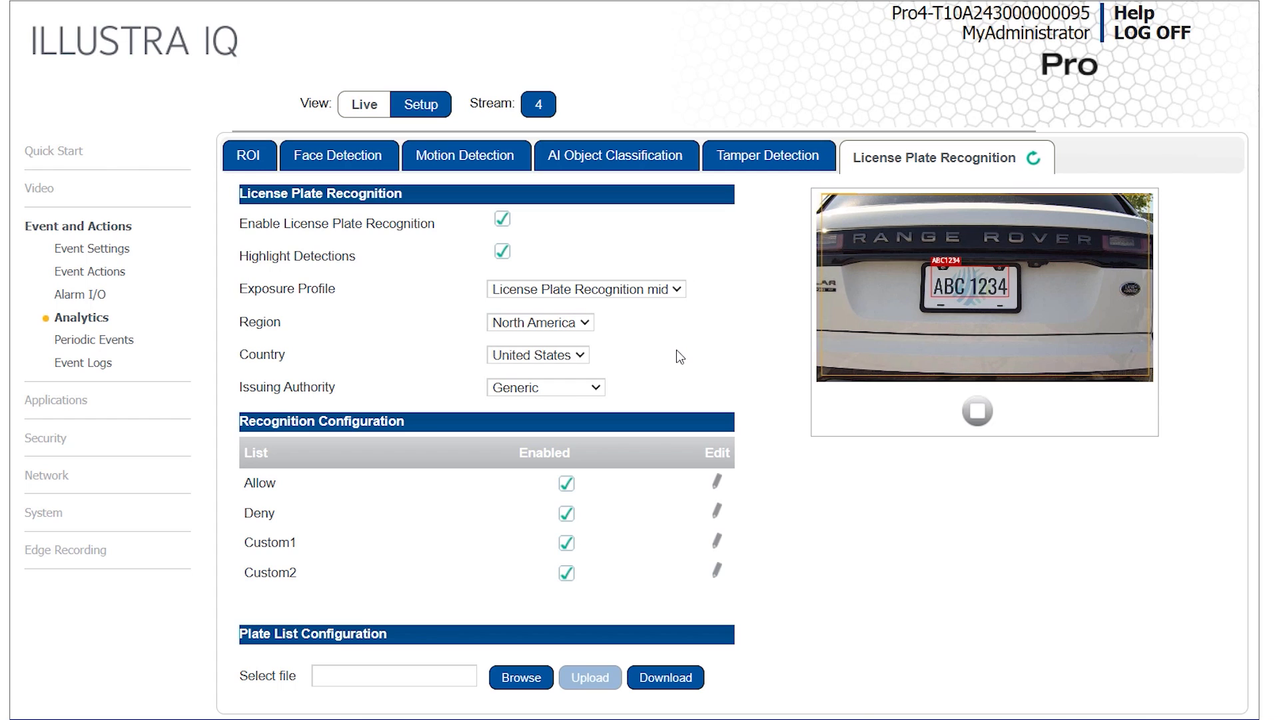
# Step: Edit the Allow list's recognition rules, showing 40% minimum confidence and region drawing
pyautogui.click(717, 483)
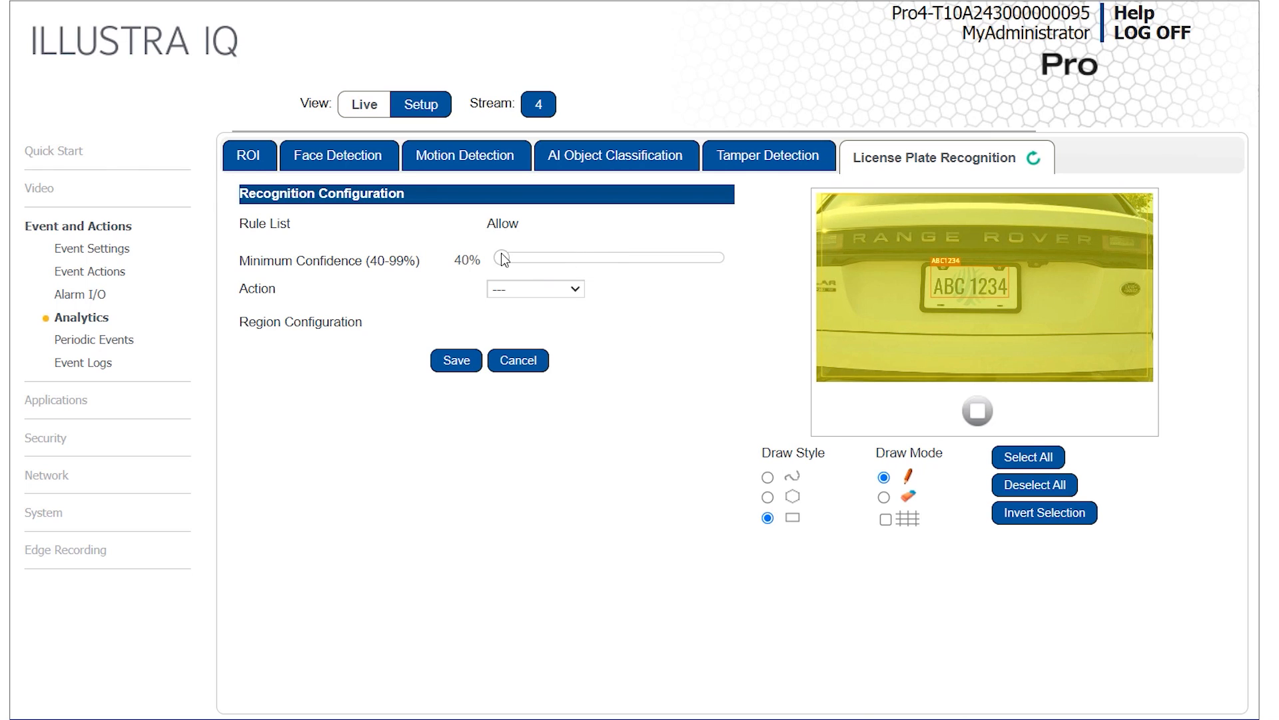
pyautogui.moveTo(653, 319)
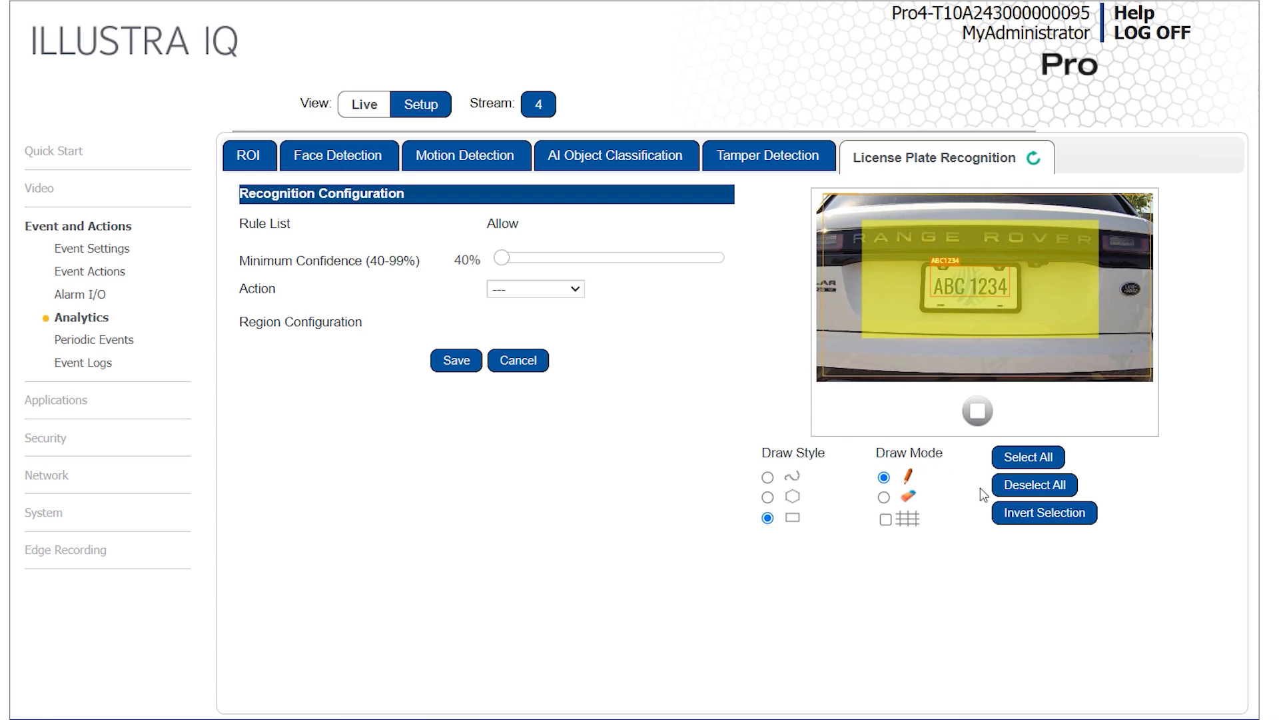
pyautogui.moveTo(944, 539)
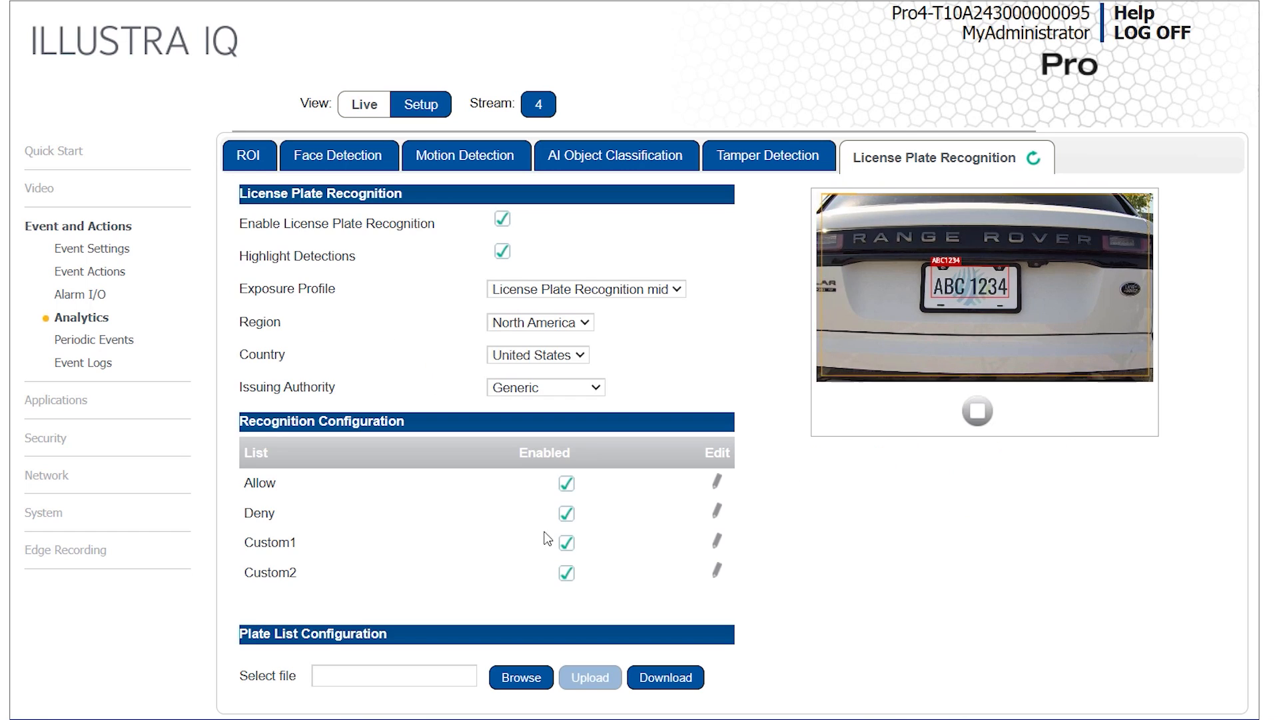
pyautogui.moveTo(921, 549)
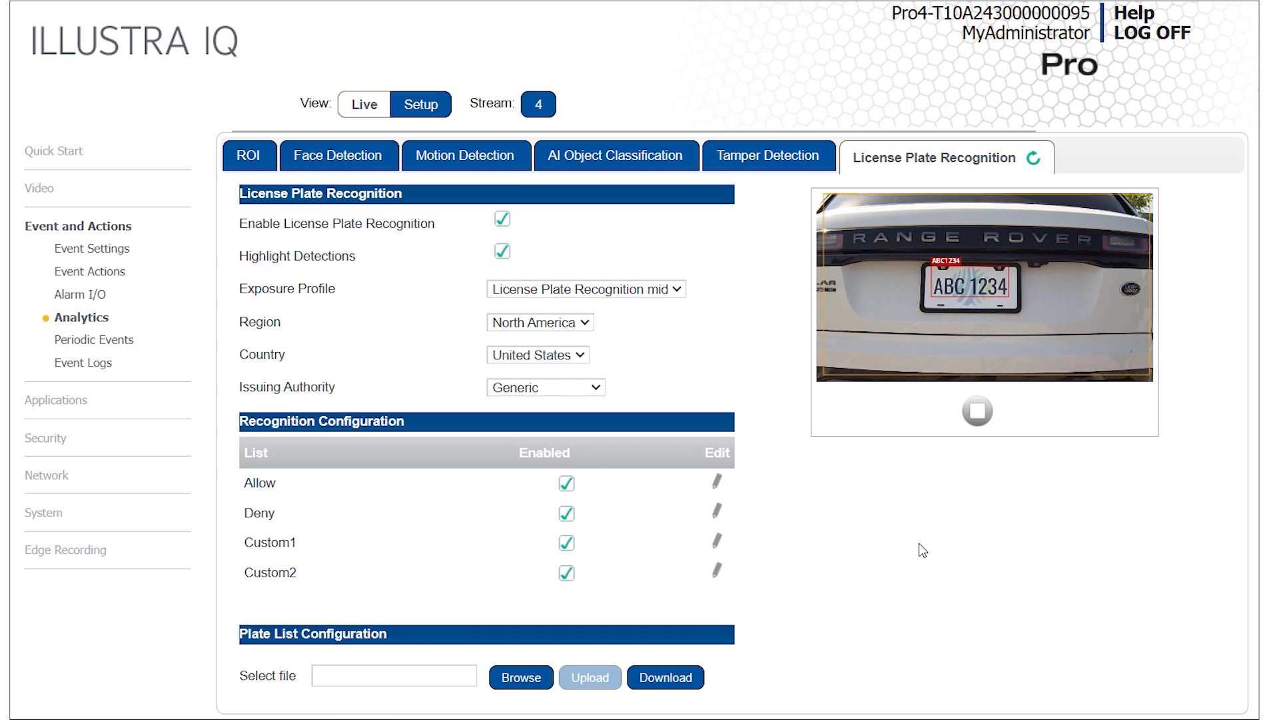
pyautogui.moveTo(935, 553)
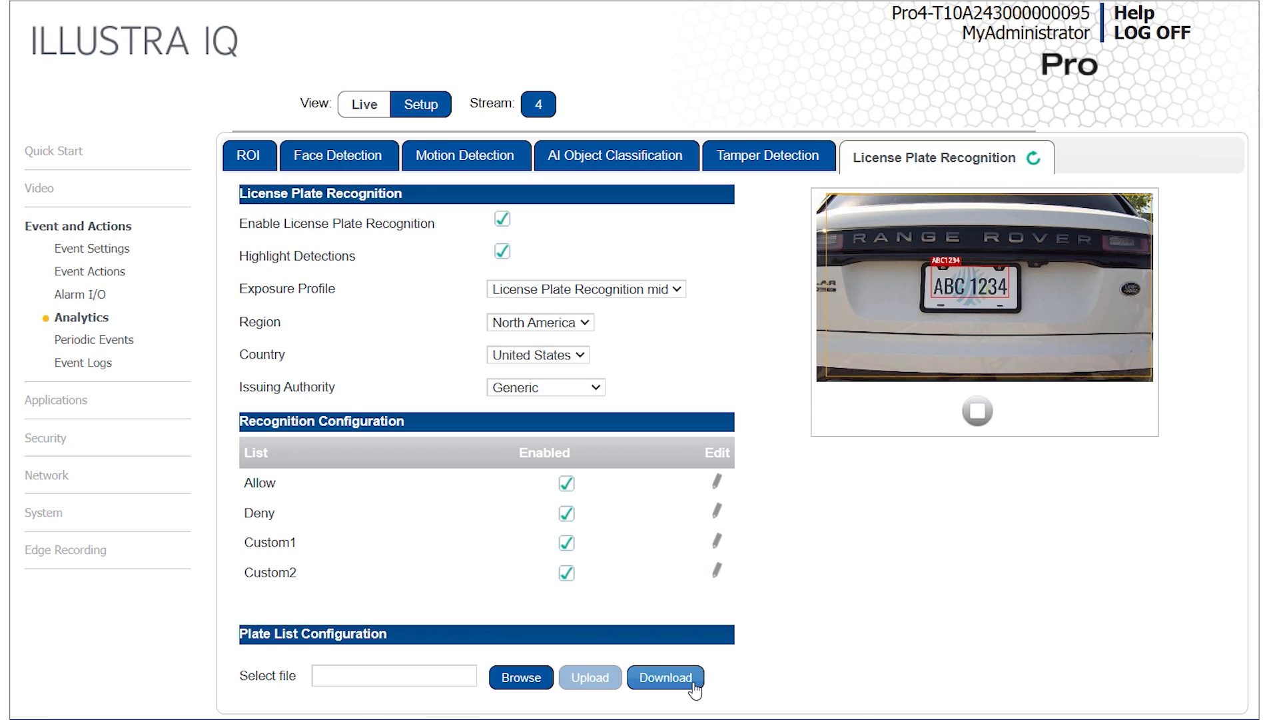
pyautogui.click(665, 677)
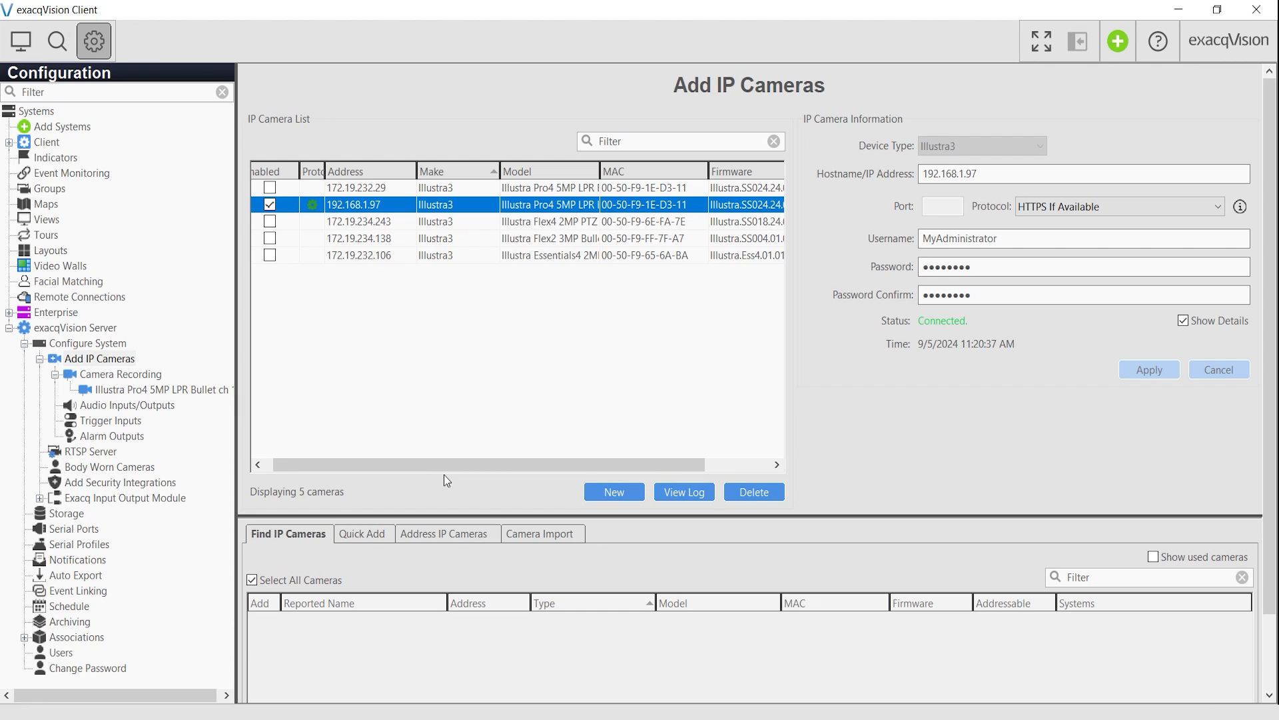
# Step: Show the Illustra Pro4 LPR bullet camera's Analytics settings under Camera Recording
pyautogui.click(161, 389)
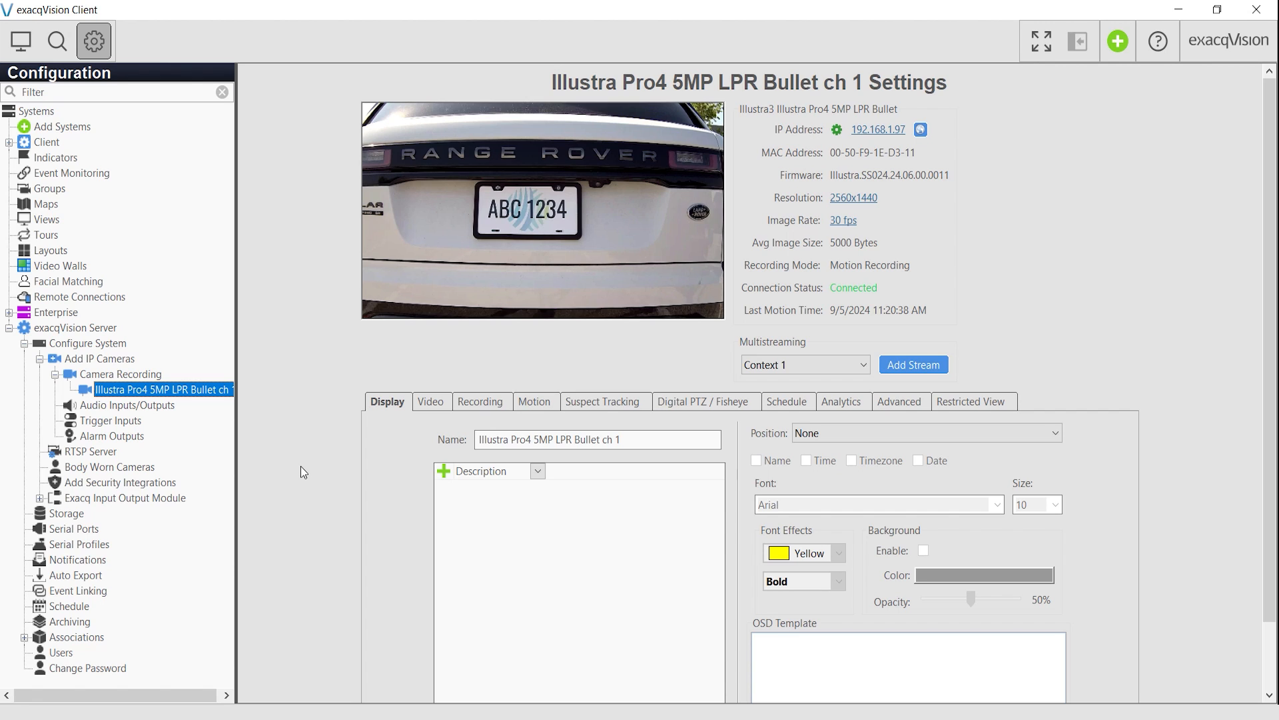
pyautogui.moveTo(796, 443)
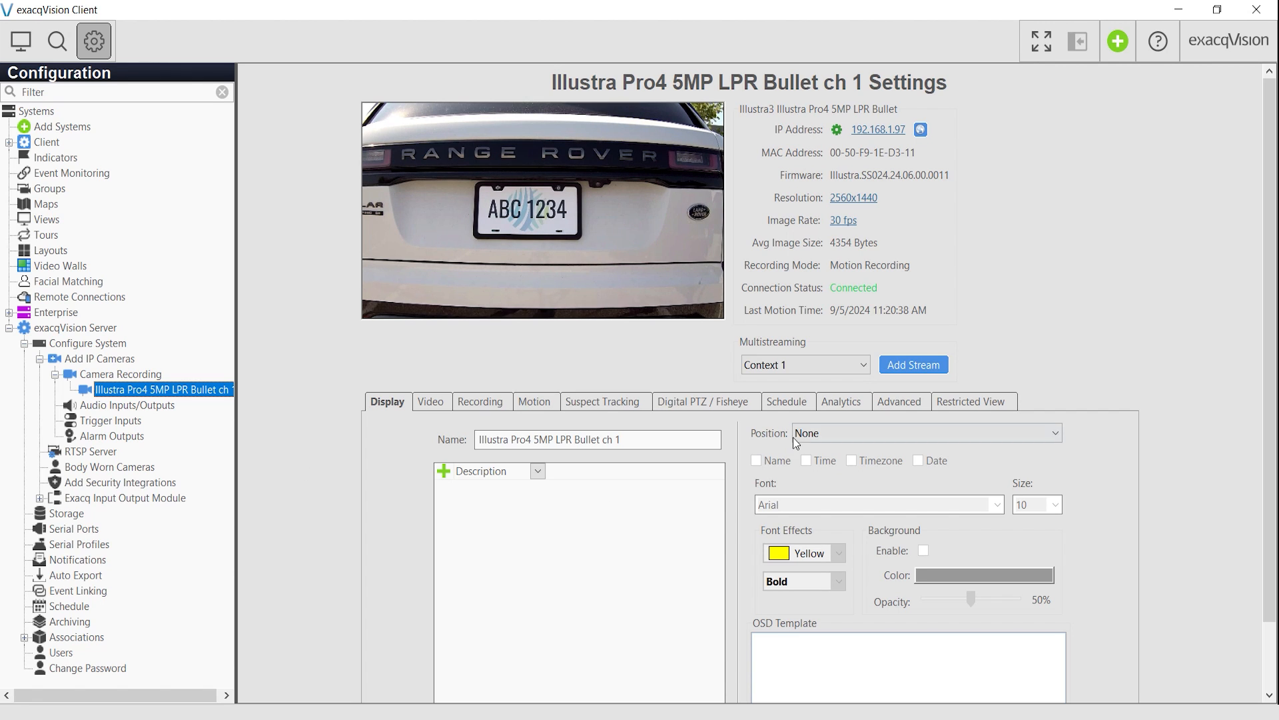
pyautogui.click(841, 401)
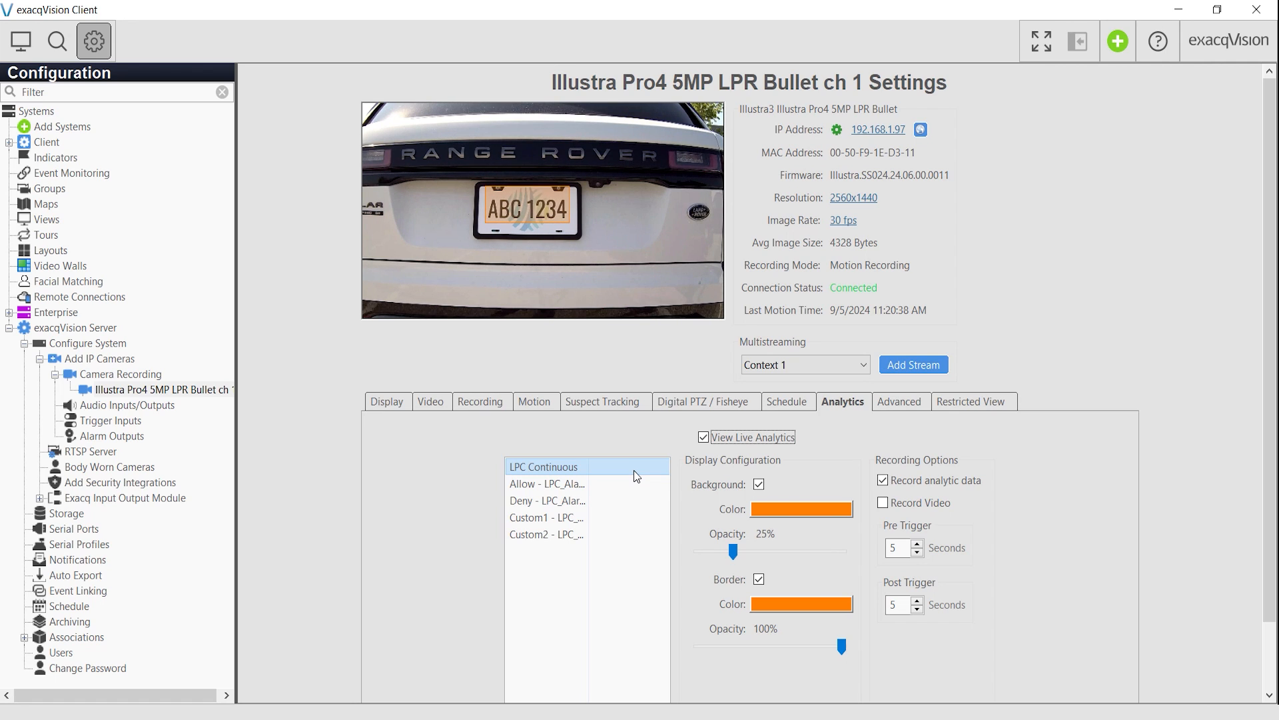
# Step: Review the overlay display colours for Allow, Deny and LPC Continuous plate detections
pyautogui.click(546, 482)
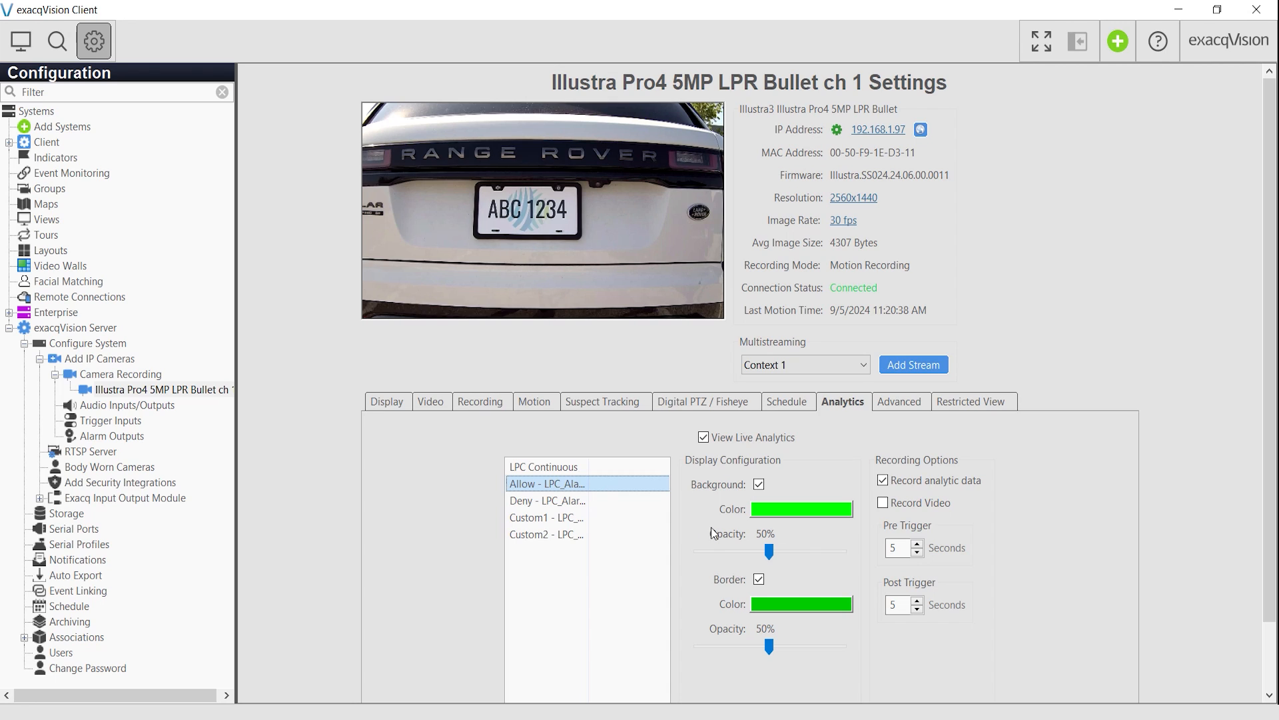
pyautogui.moveTo(667, 510)
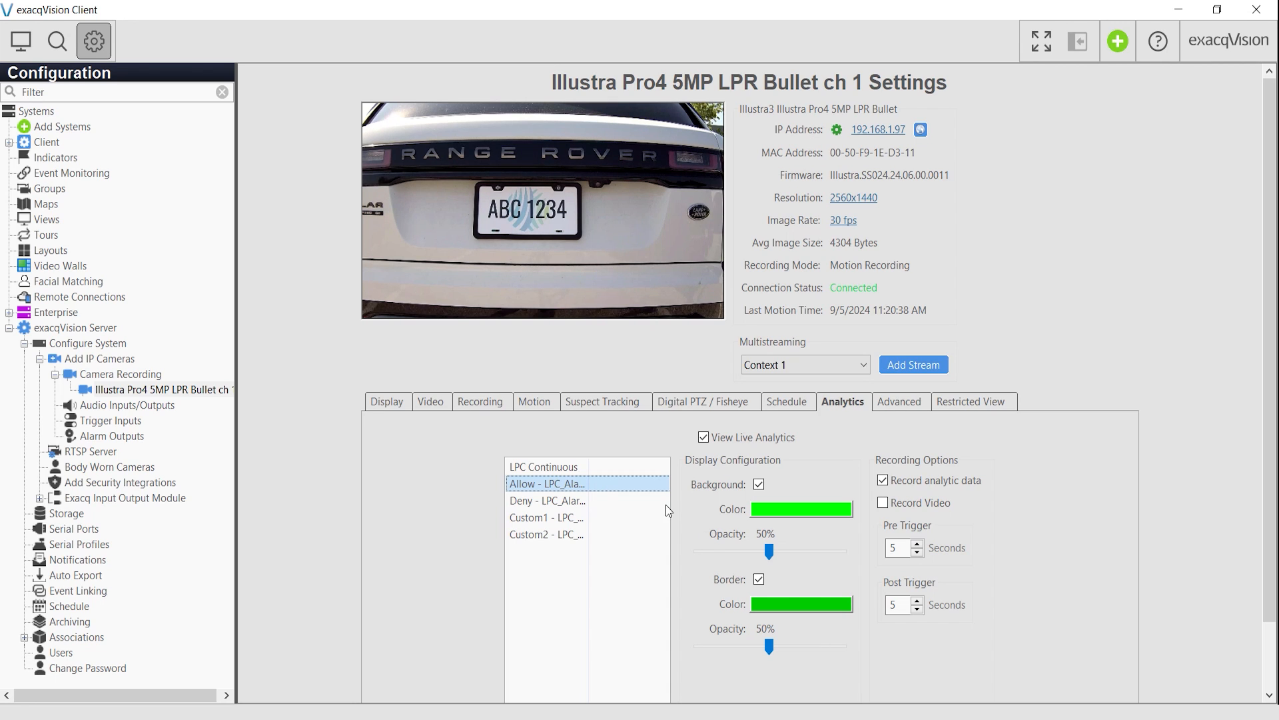
pyautogui.click(547, 500)
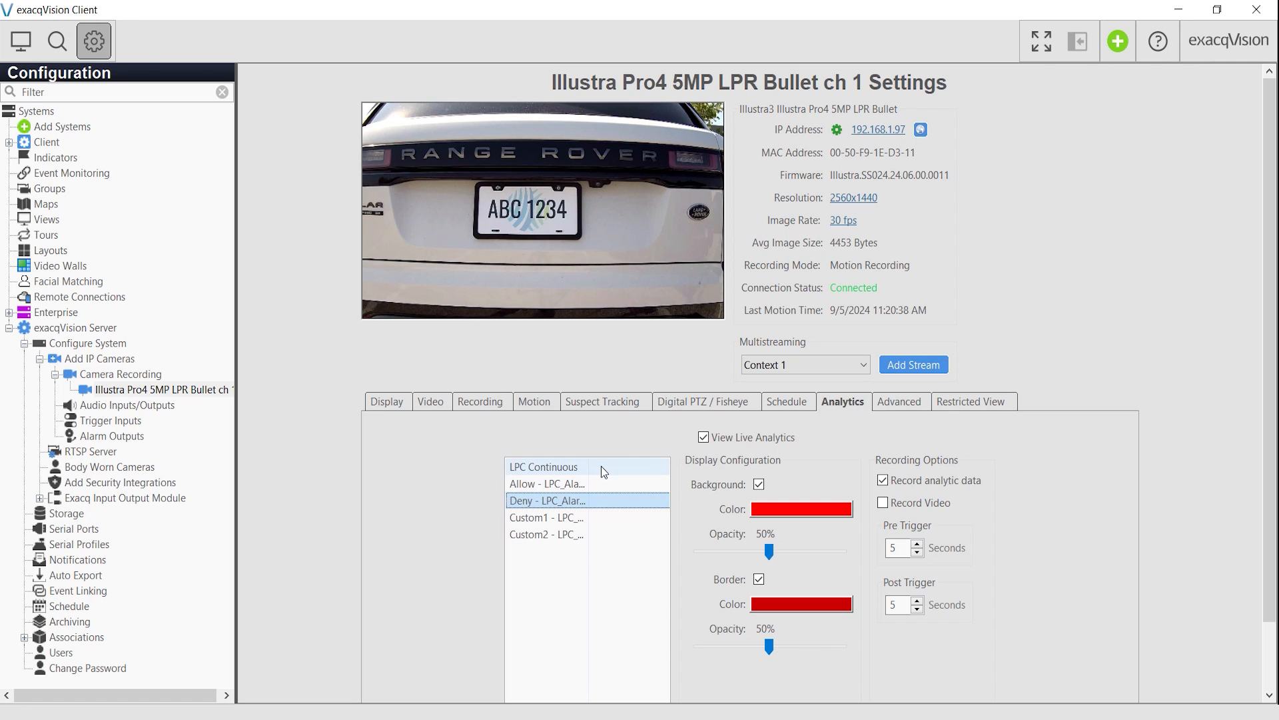
pyautogui.moveTo(589, 471)
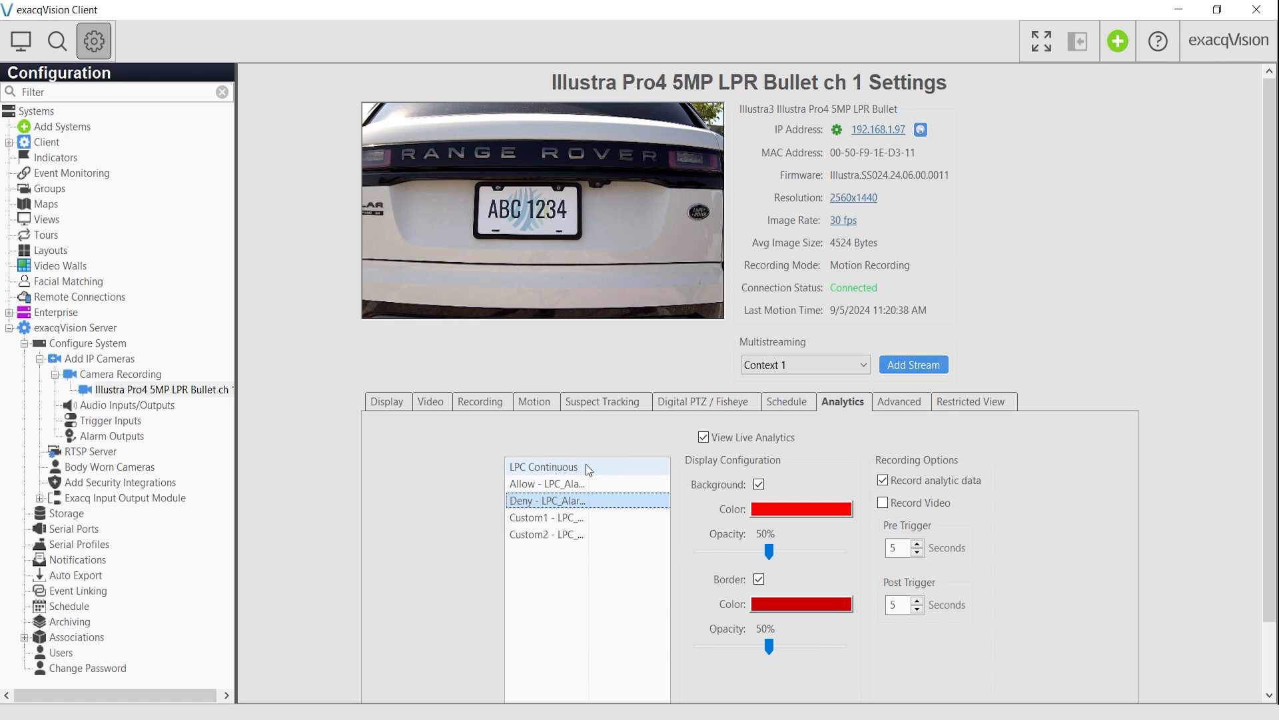
pyautogui.click(572, 467)
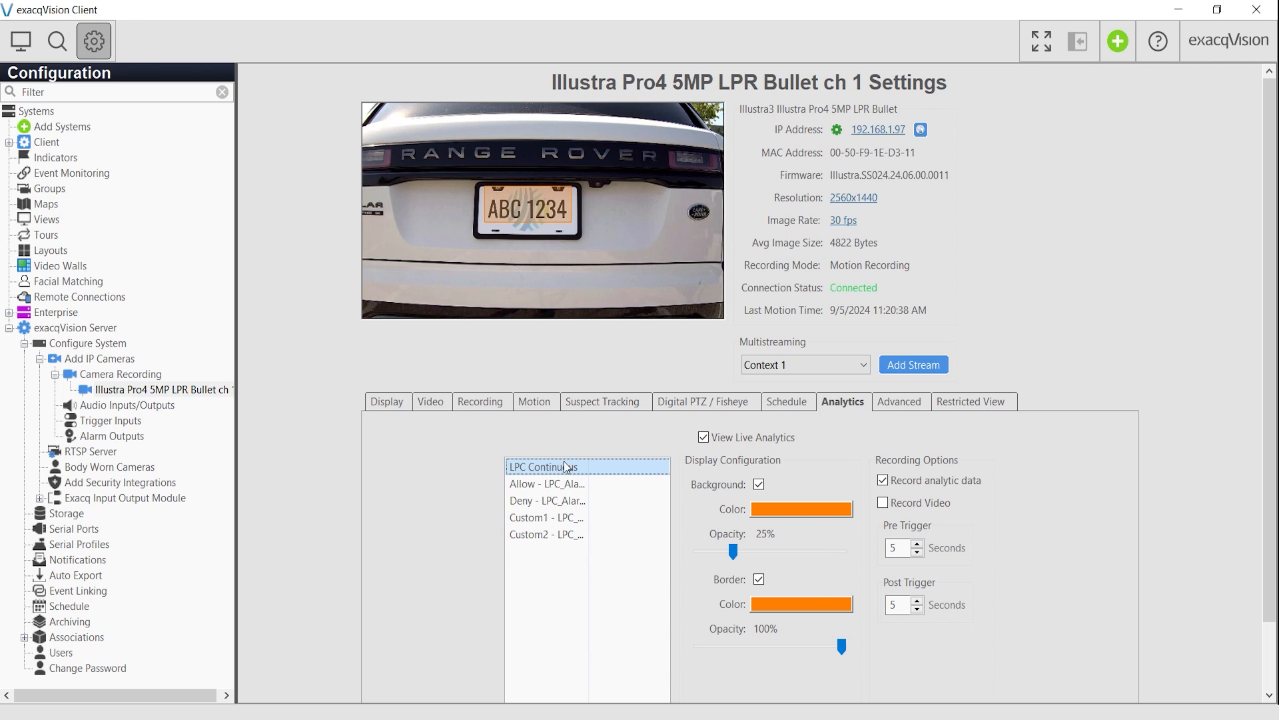
# Step: View the LPR camera live with the plate-detection overlay enabled, then go to recorded-video search
pyautogui.click(20, 42)
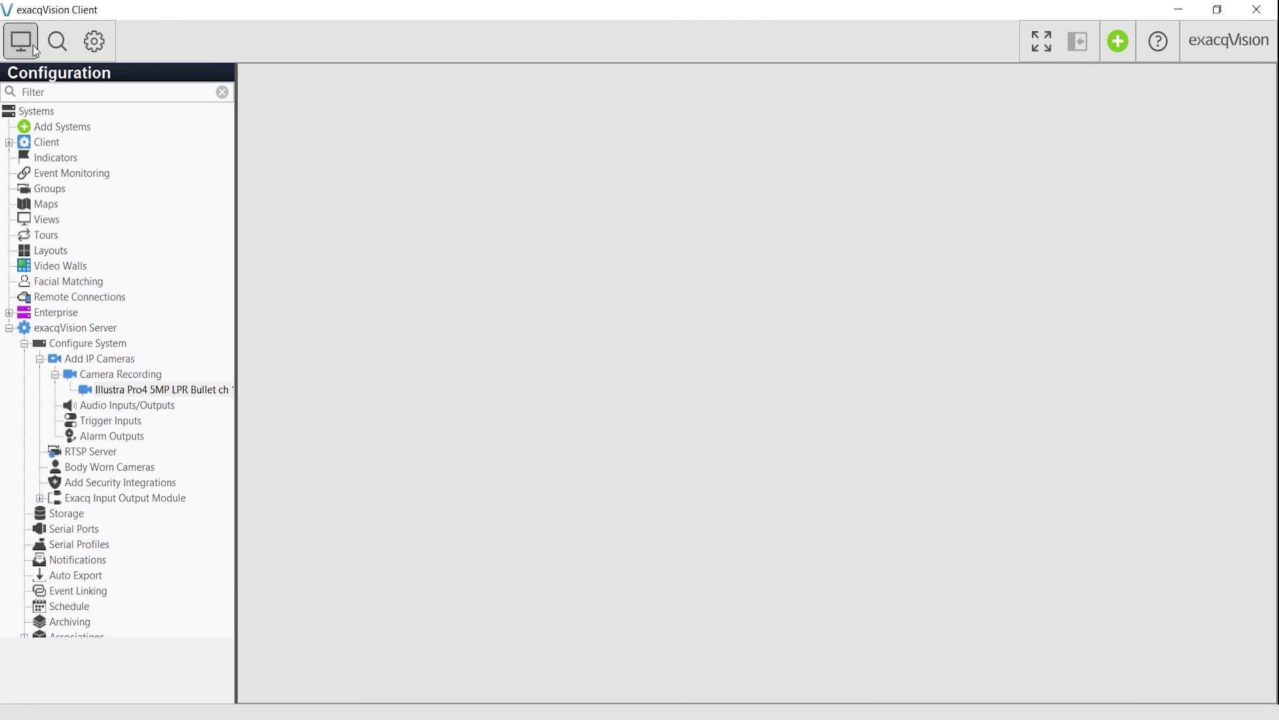
pyautogui.click(20, 41)
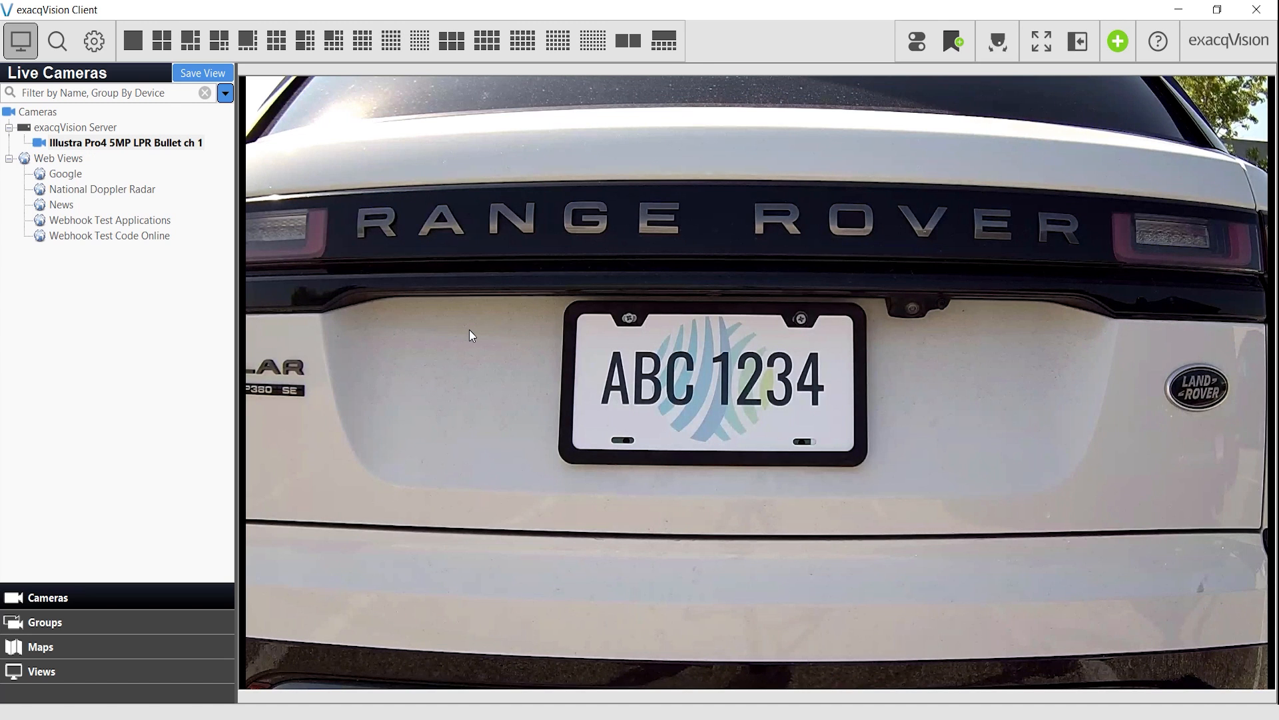
pyautogui.rightClick(469, 335)
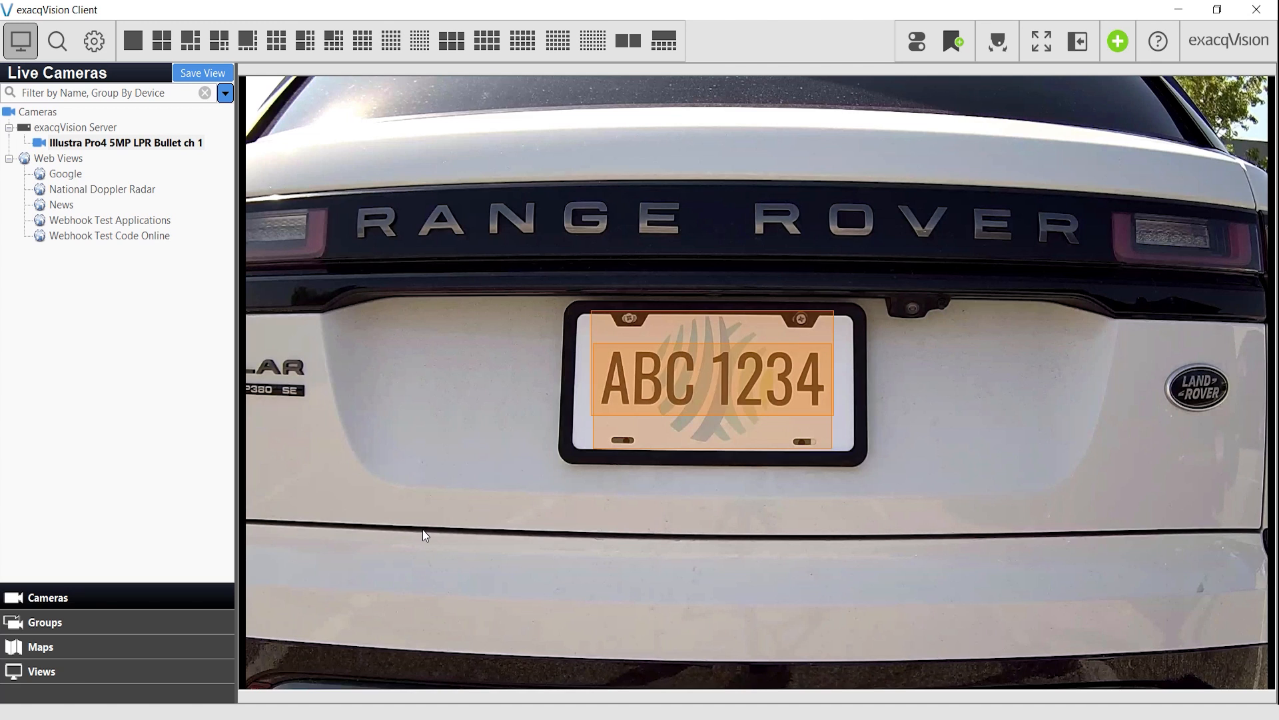
pyautogui.click(52, 41)
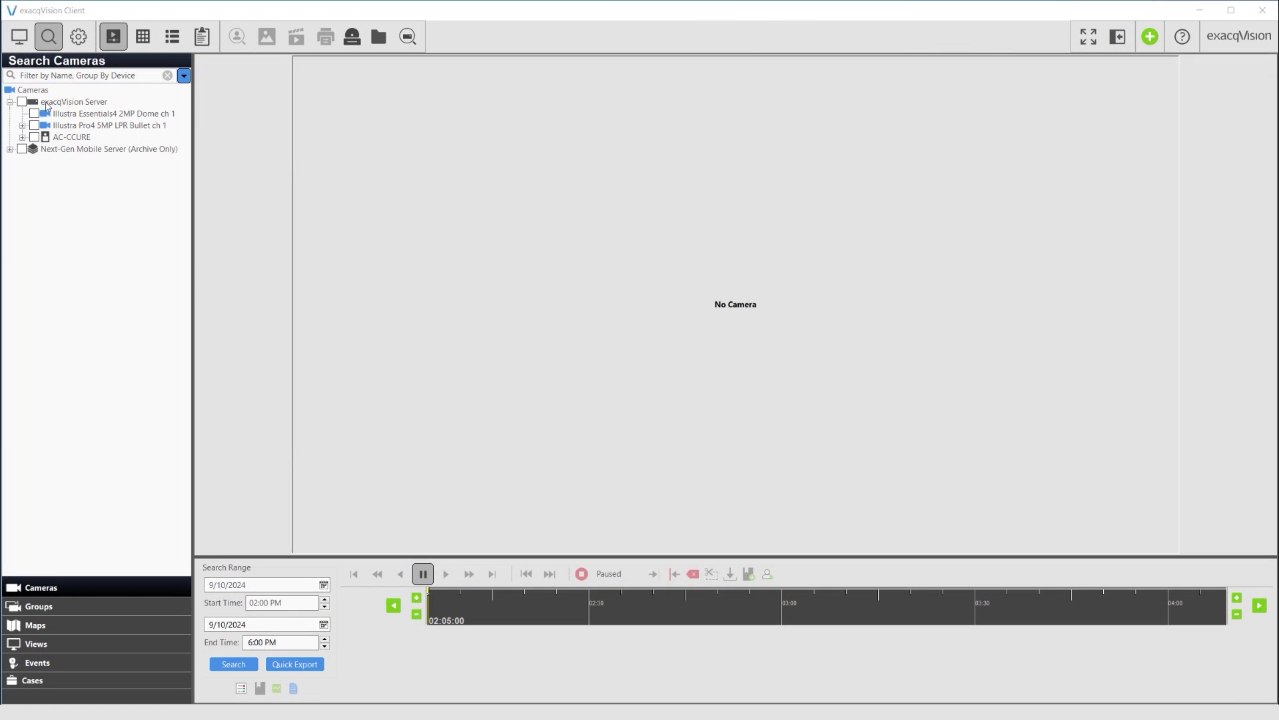
# Step: Search recorded video for the LPR camera's LPC Continuous analytics over the chosen time range
pyautogui.click(24, 125)
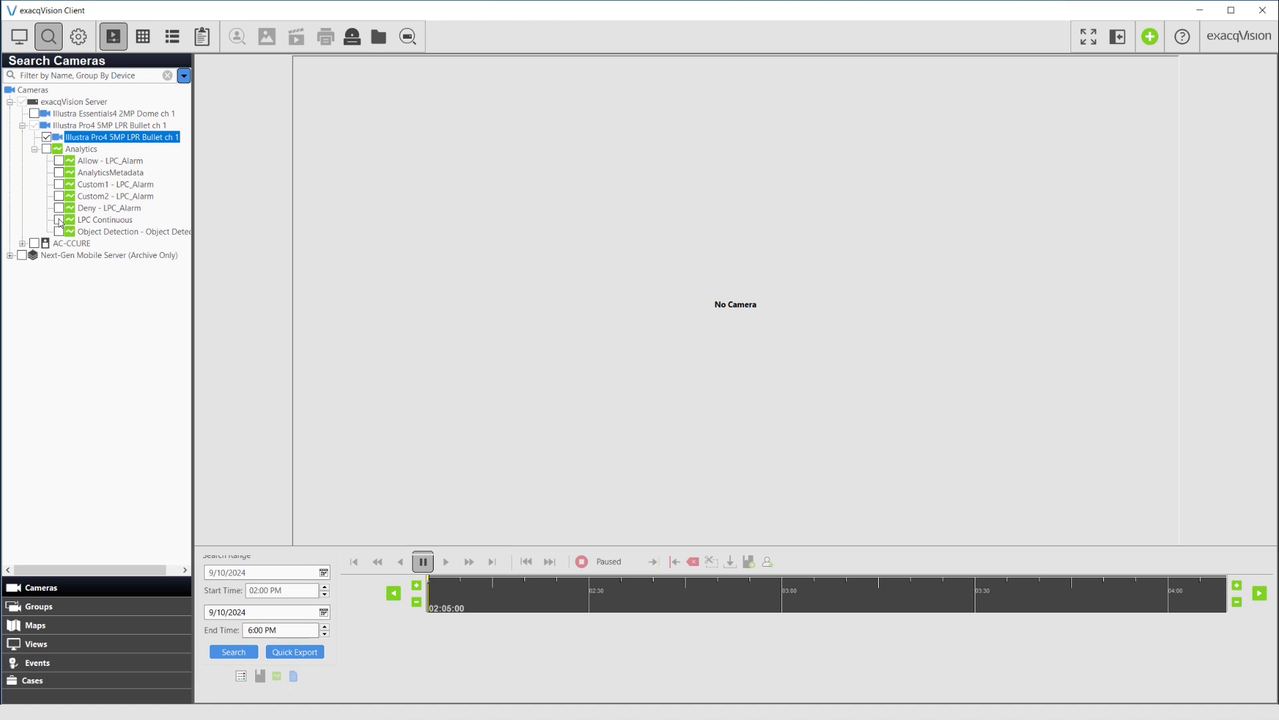
pyautogui.click(104, 220)
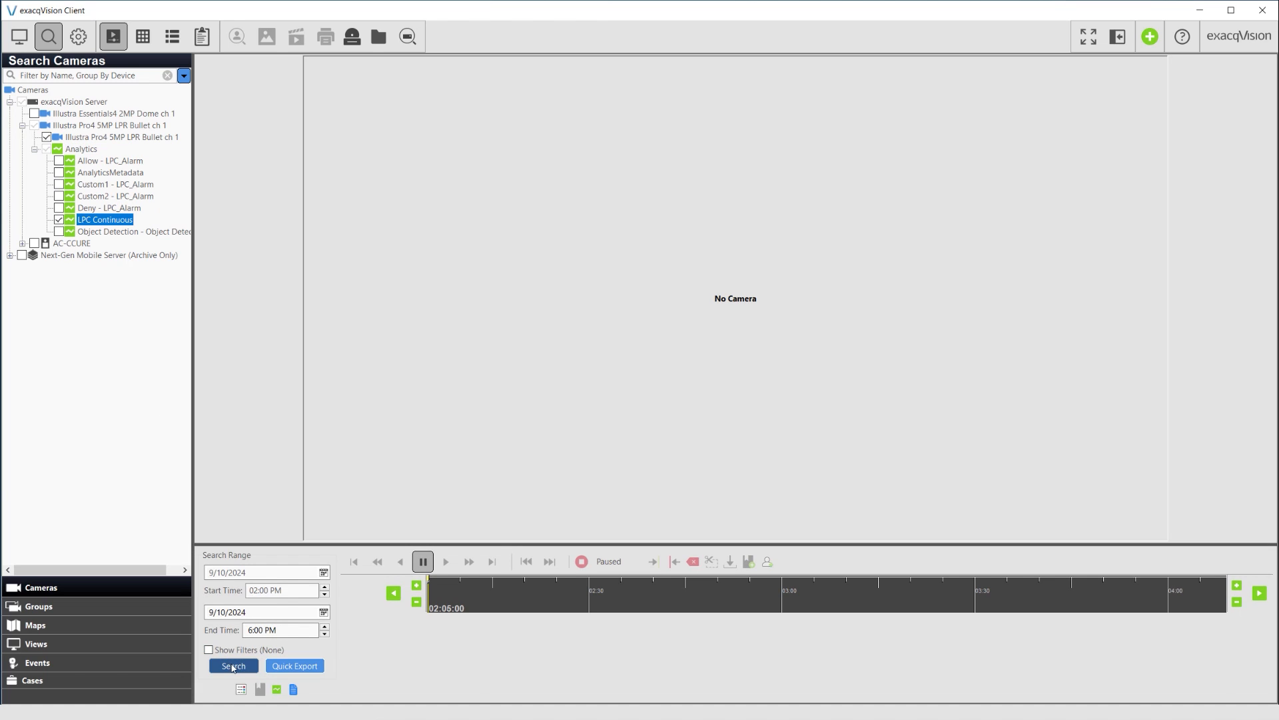
pyautogui.click(233, 665)
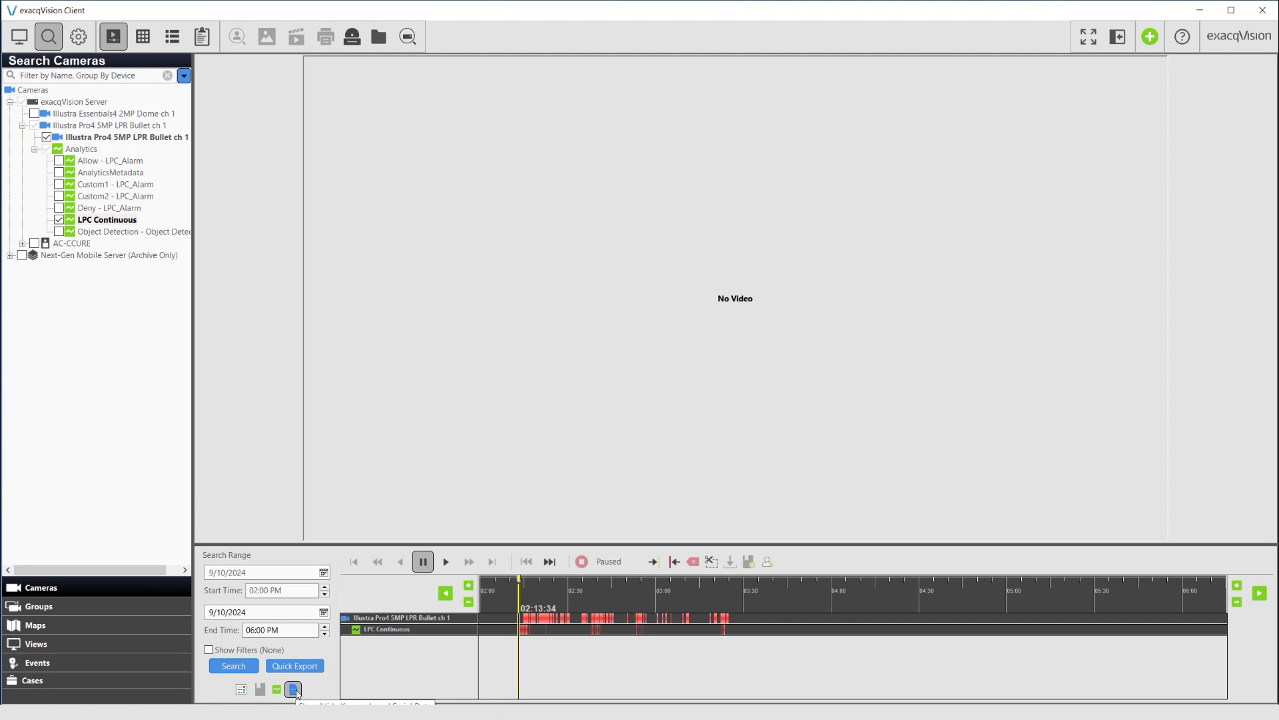
# Step: Show the recorded plate-number keywords and jump to an MRK047 plate reading
pyautogui.click(293, 690)
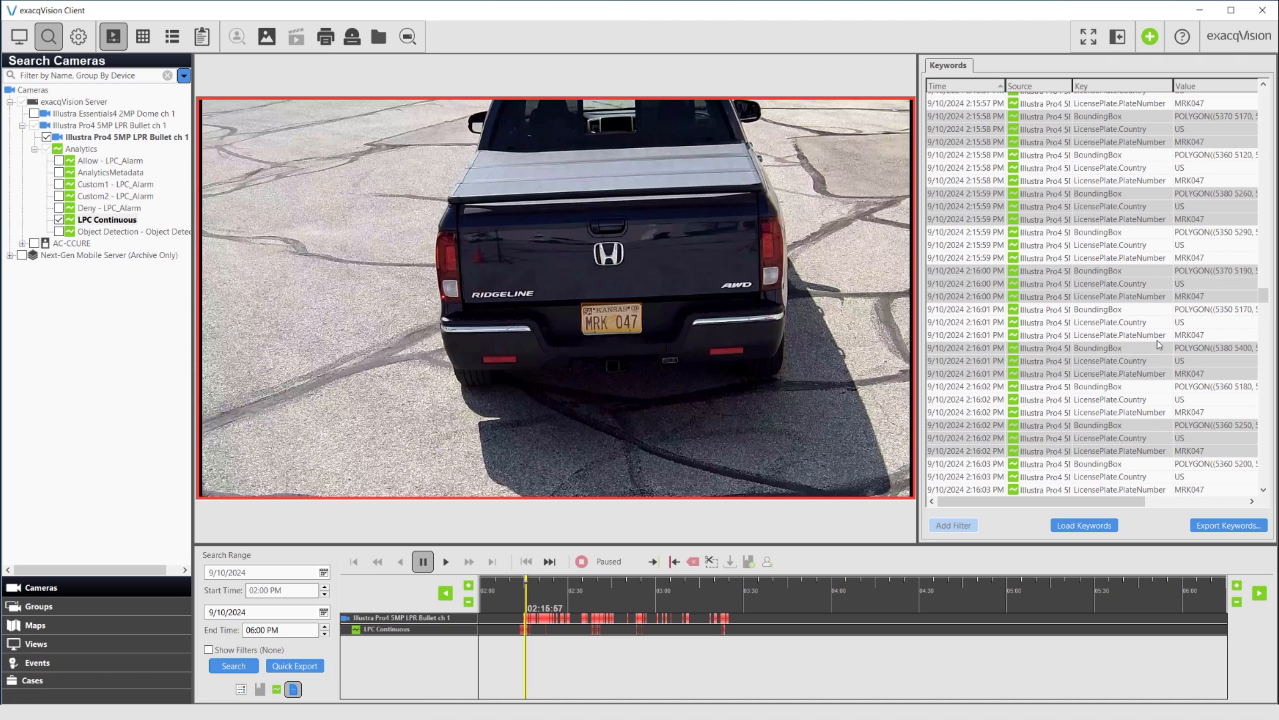
pyautogui.click(1093, 334)
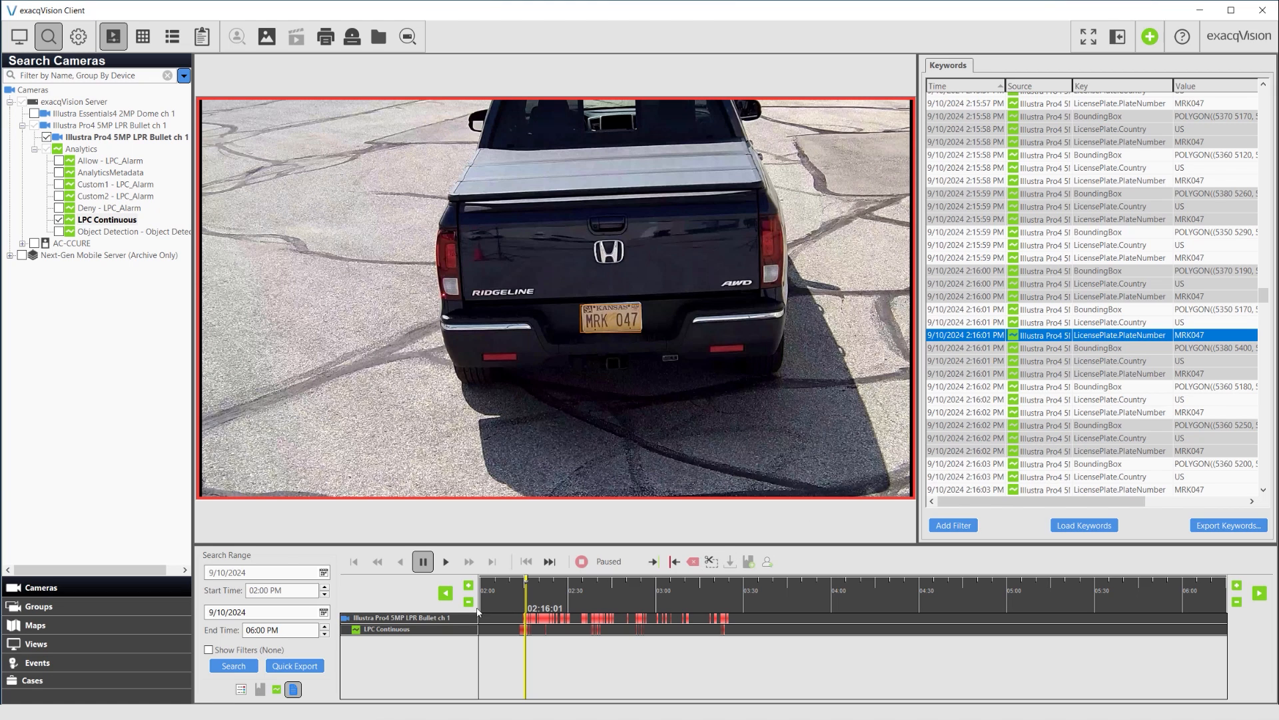
pyautogui.click(210, 649)
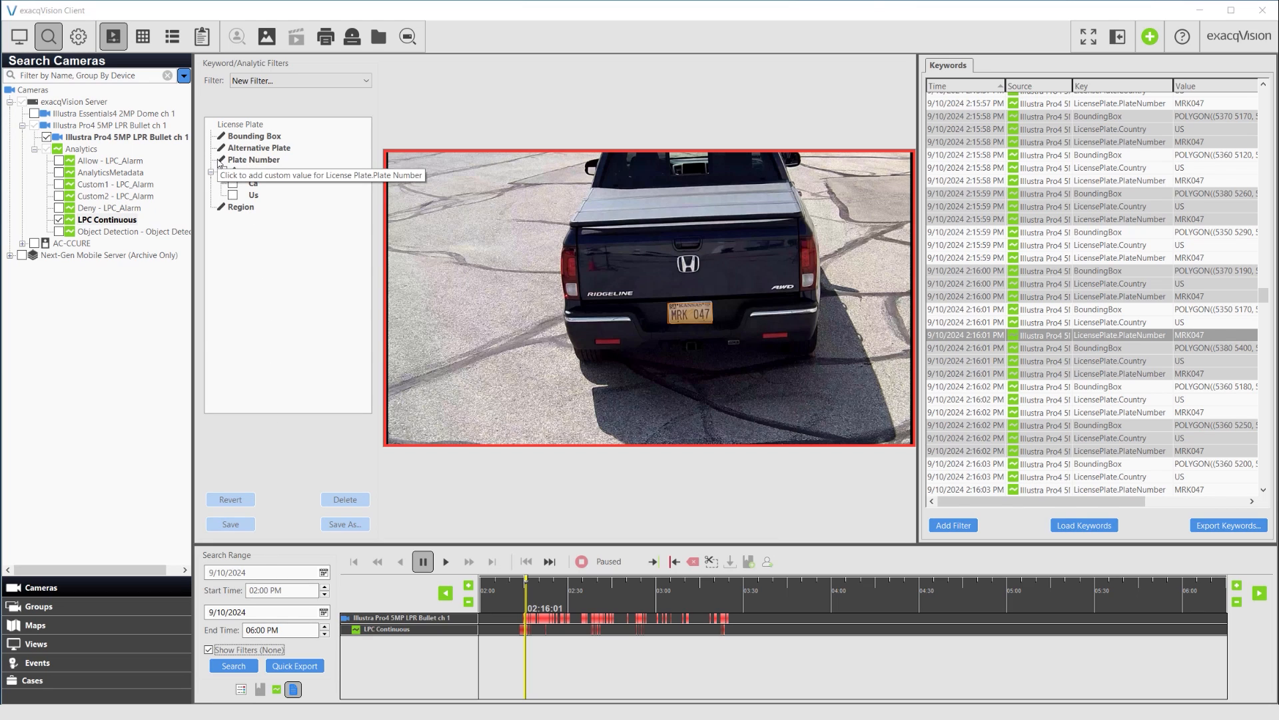
pyautogui.click(307, 283)
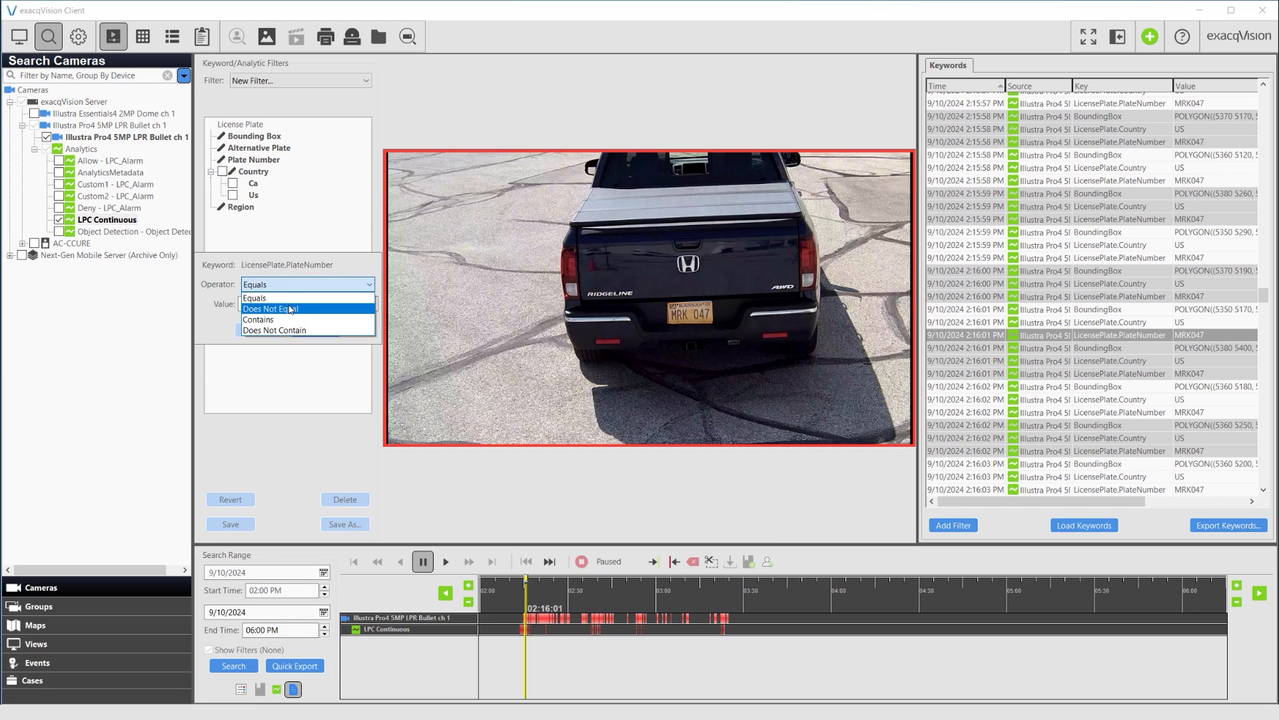
pyautogui.click(260, 319)
pyautogui.write('XZG465')
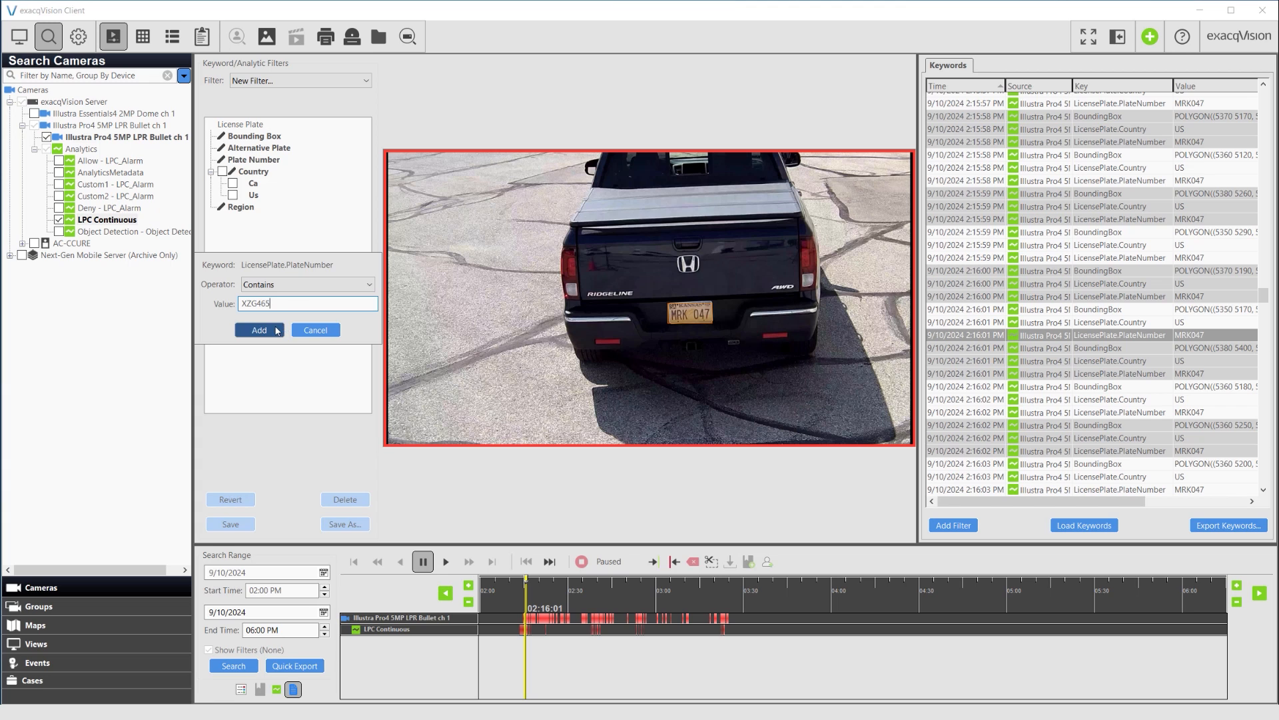
pyautogui.click(259, 329)
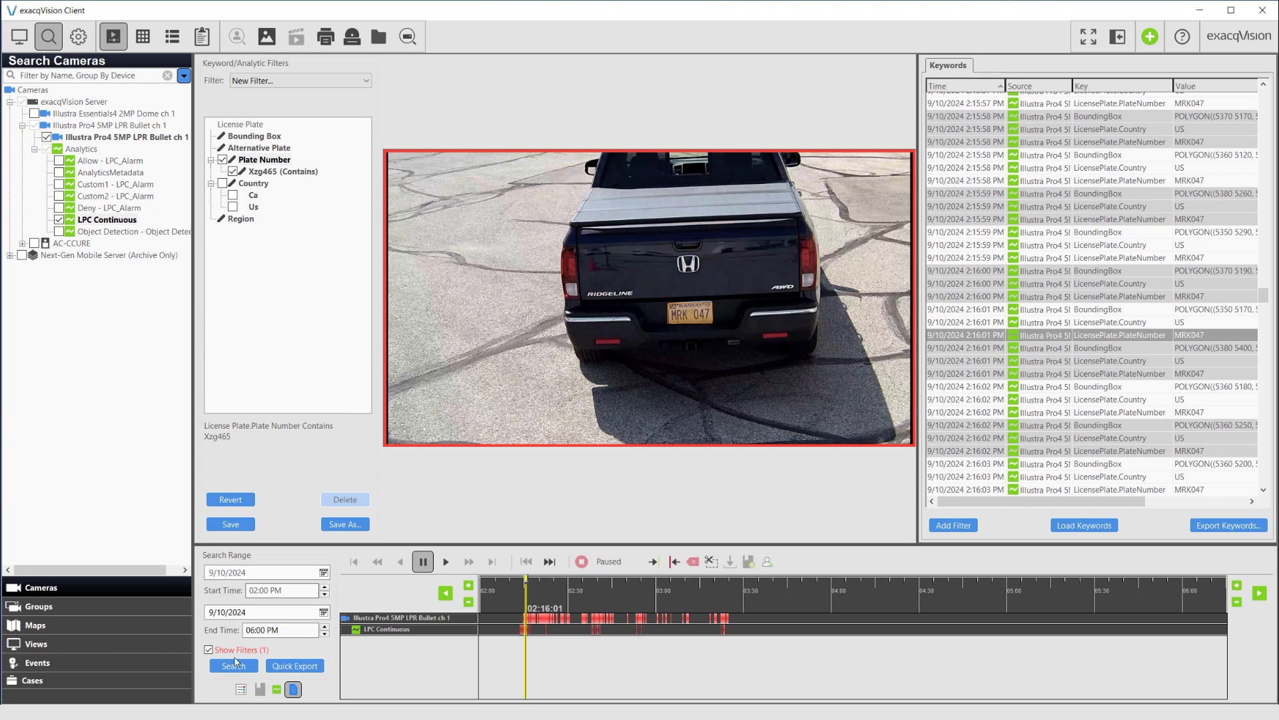
pyautogui.click(210, 649)
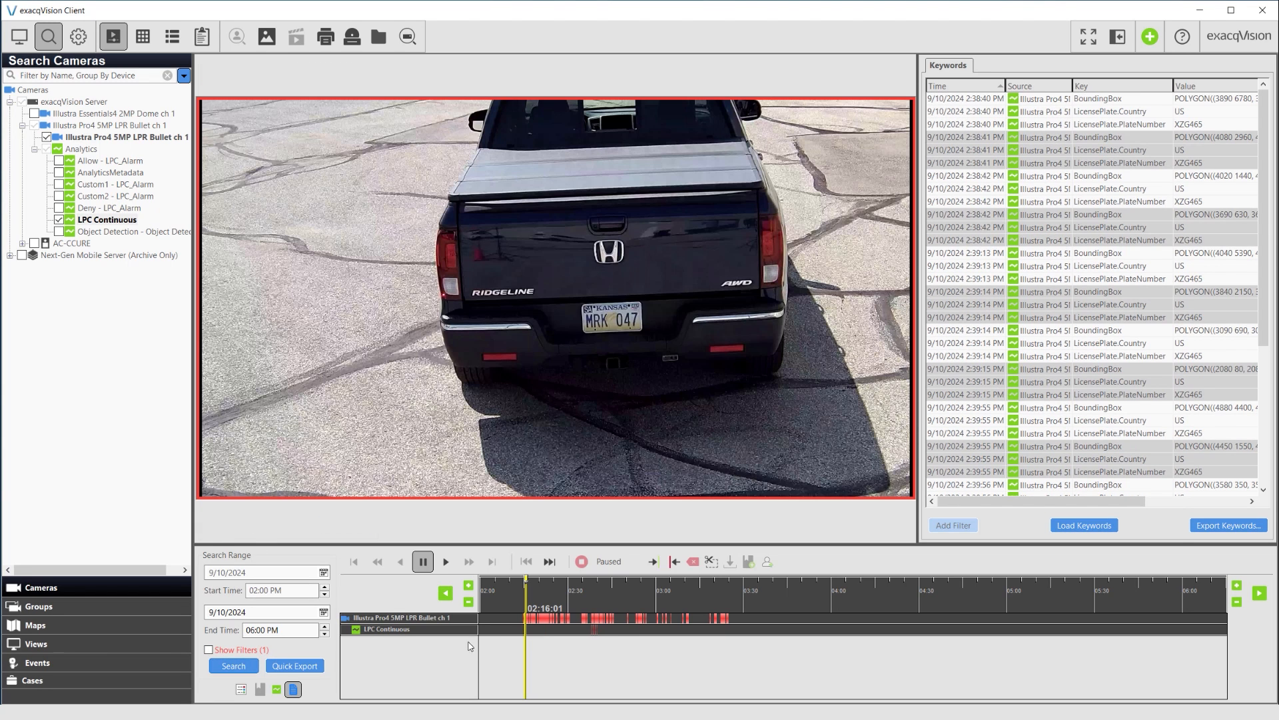
pyautogui.click(1093, 431)
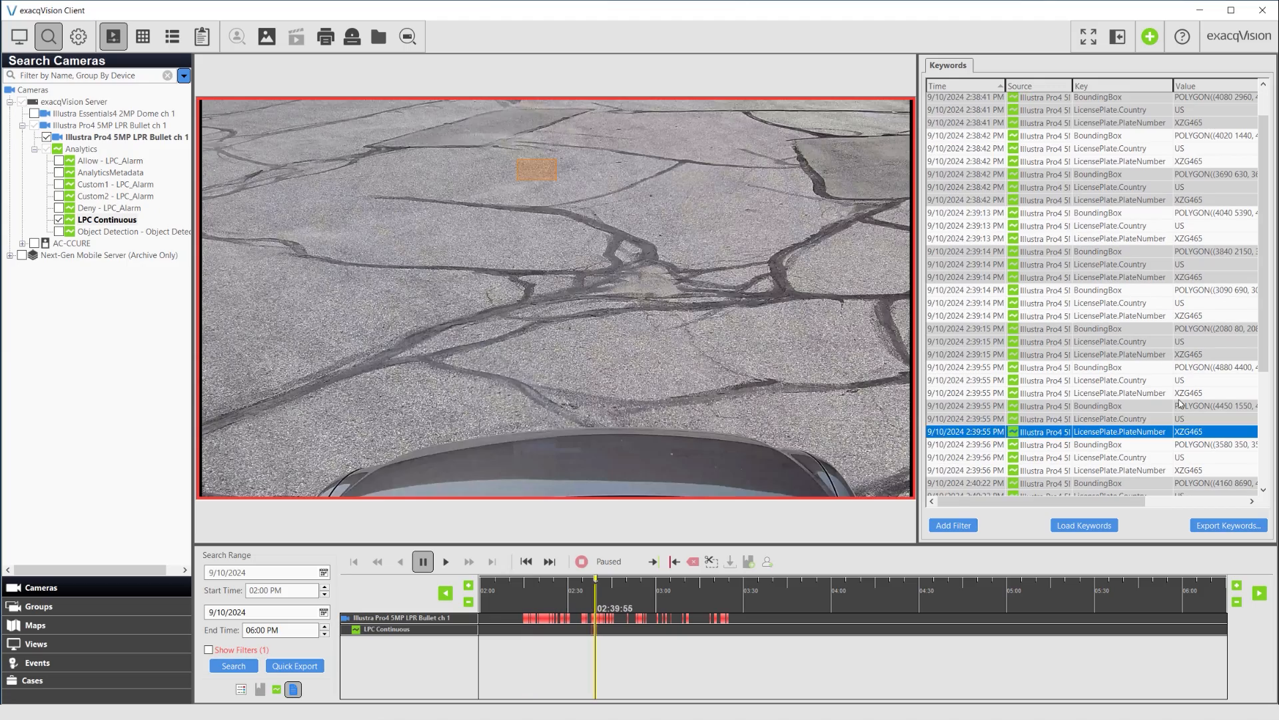
pyautogui.click(1102, 353)
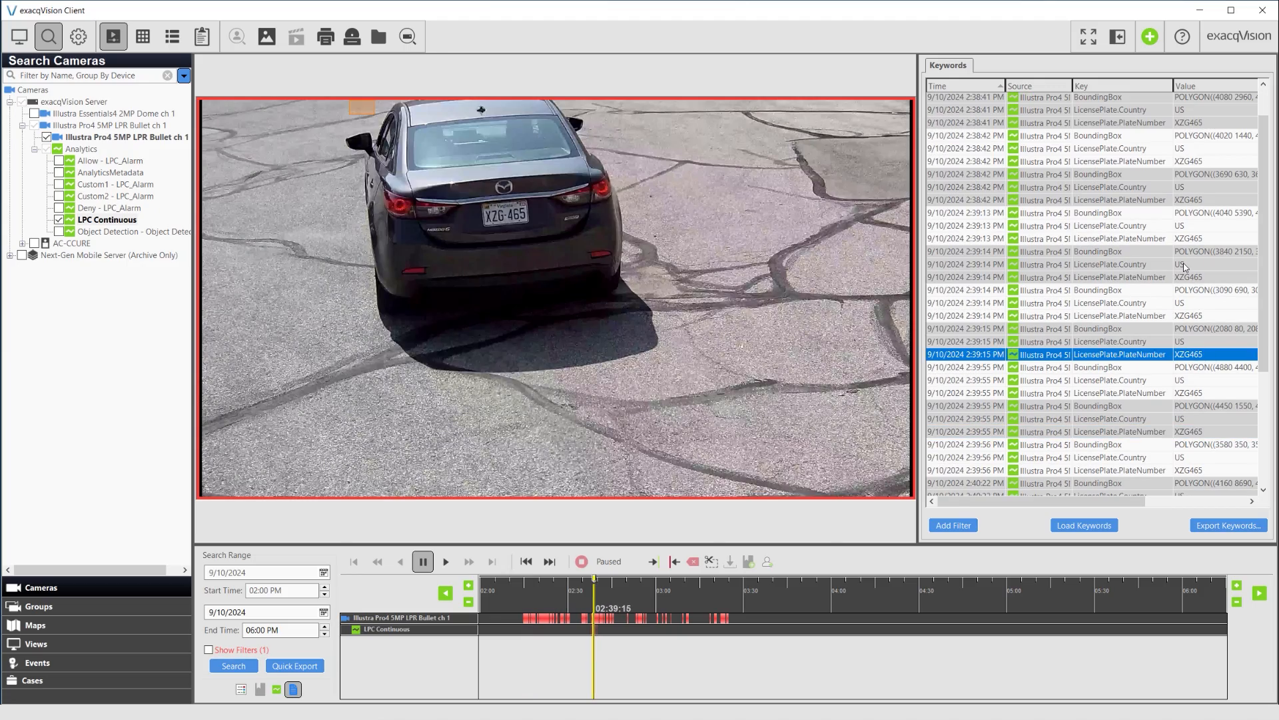
pyautogui.click(77, 38)
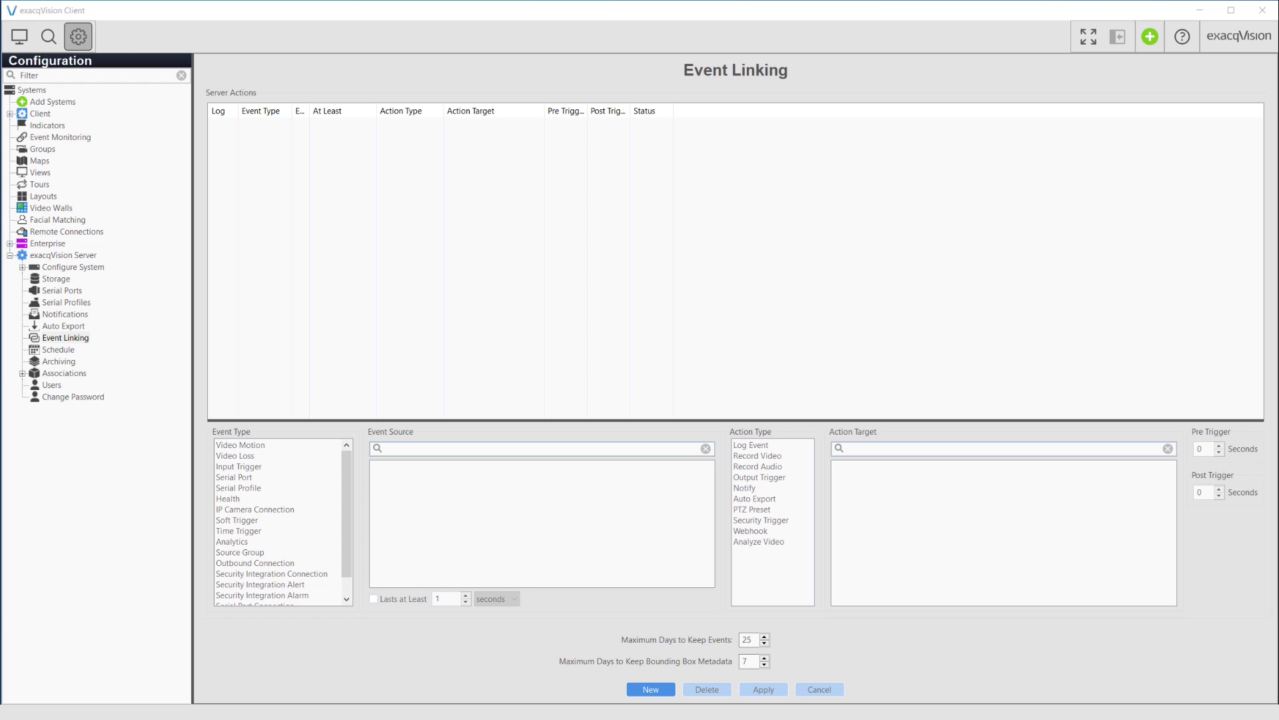
pyautogui.moveTo(651, 689)
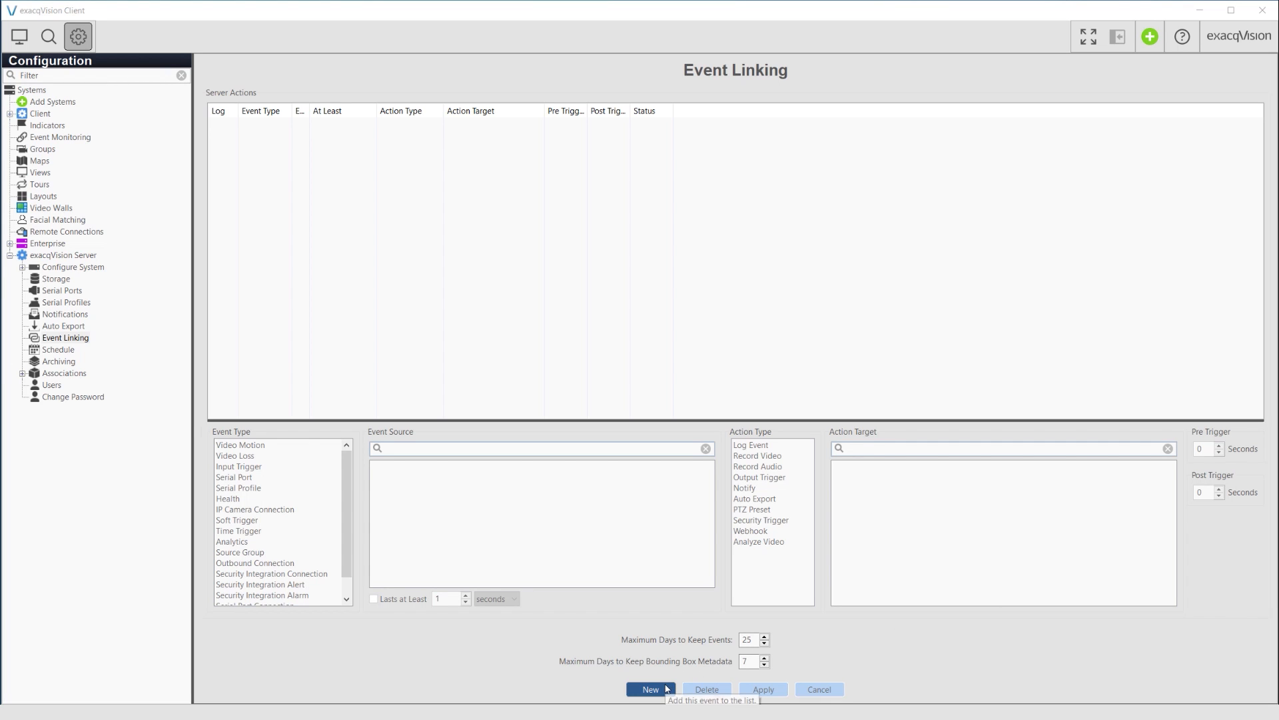
# Step: Create an event link: Analytics, Deny - LPC_Alarm source, Notify with Access Denied Vehicle, and apply it
pyautogui.click(651, 689)
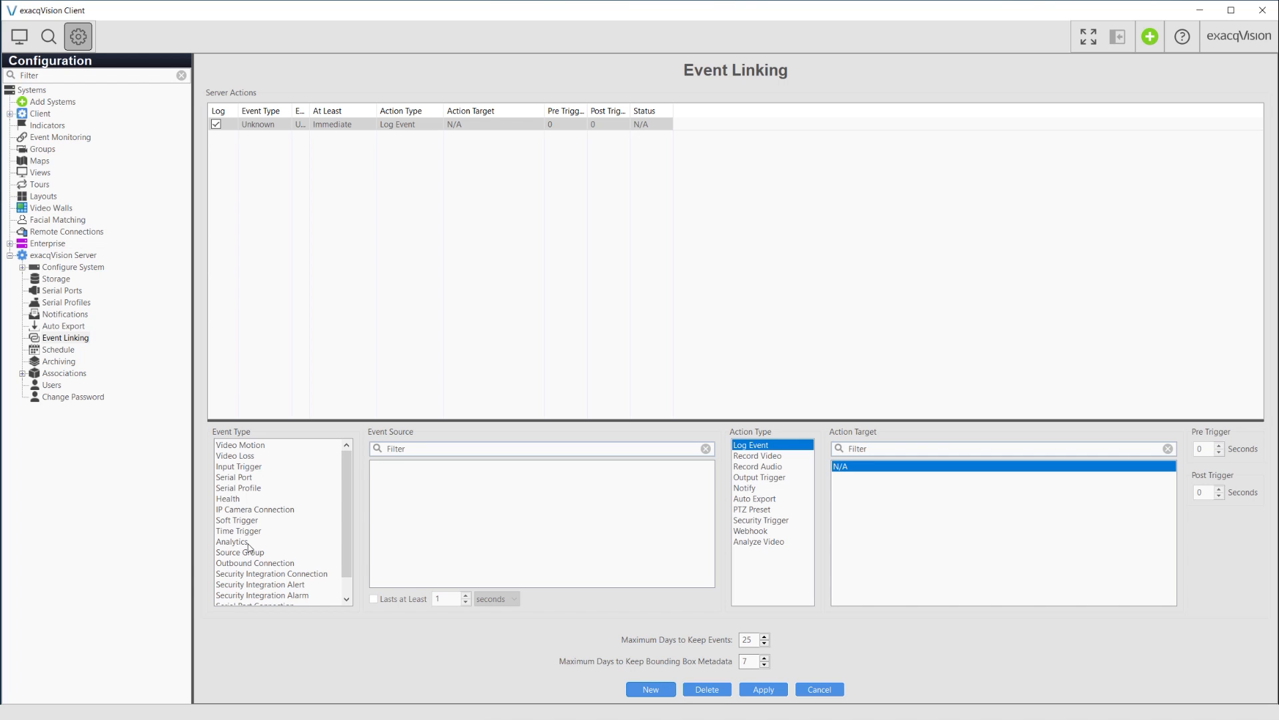
pyautogui.click(232, 541)
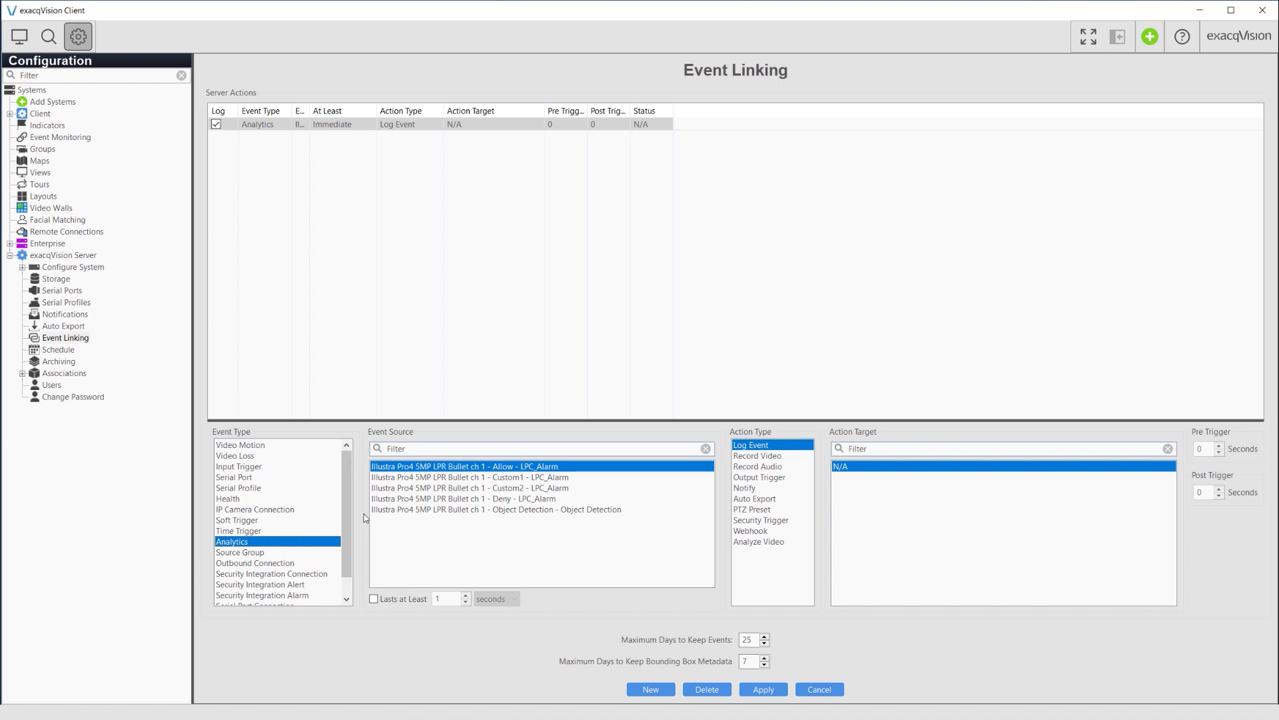
pyautogui.click(462, 498)
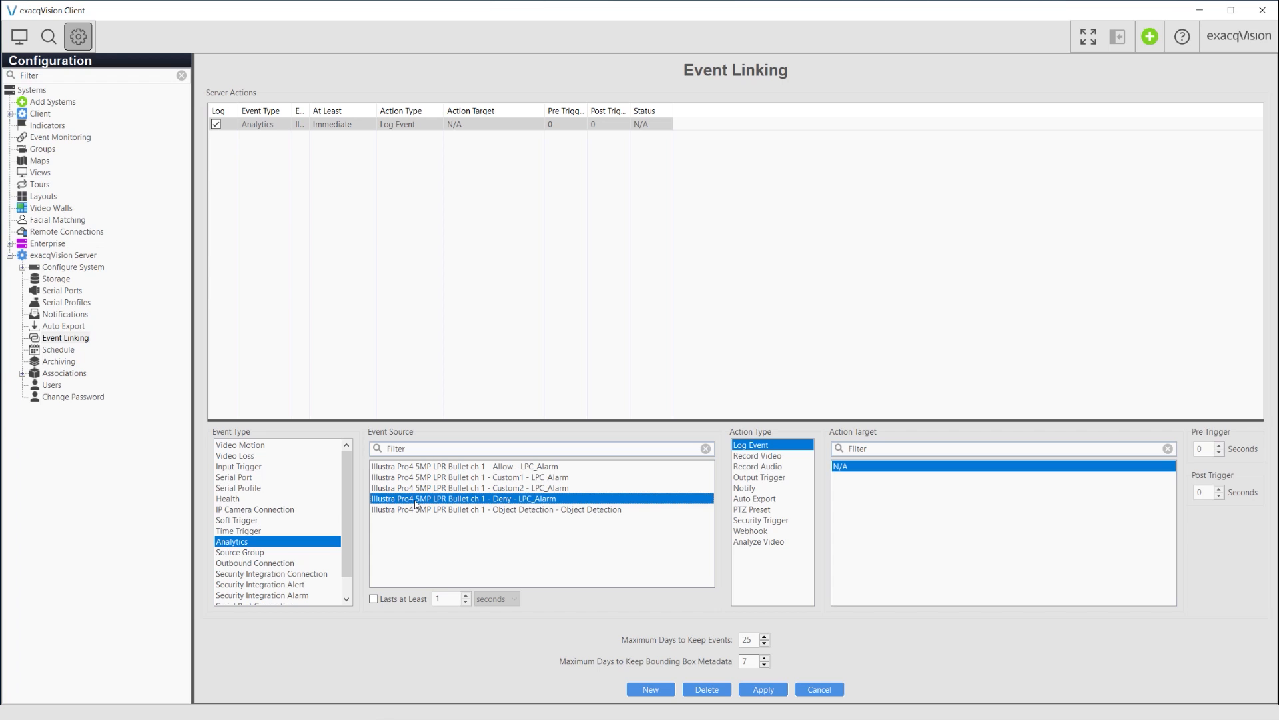
pyautogui.moveTo(721, 494)
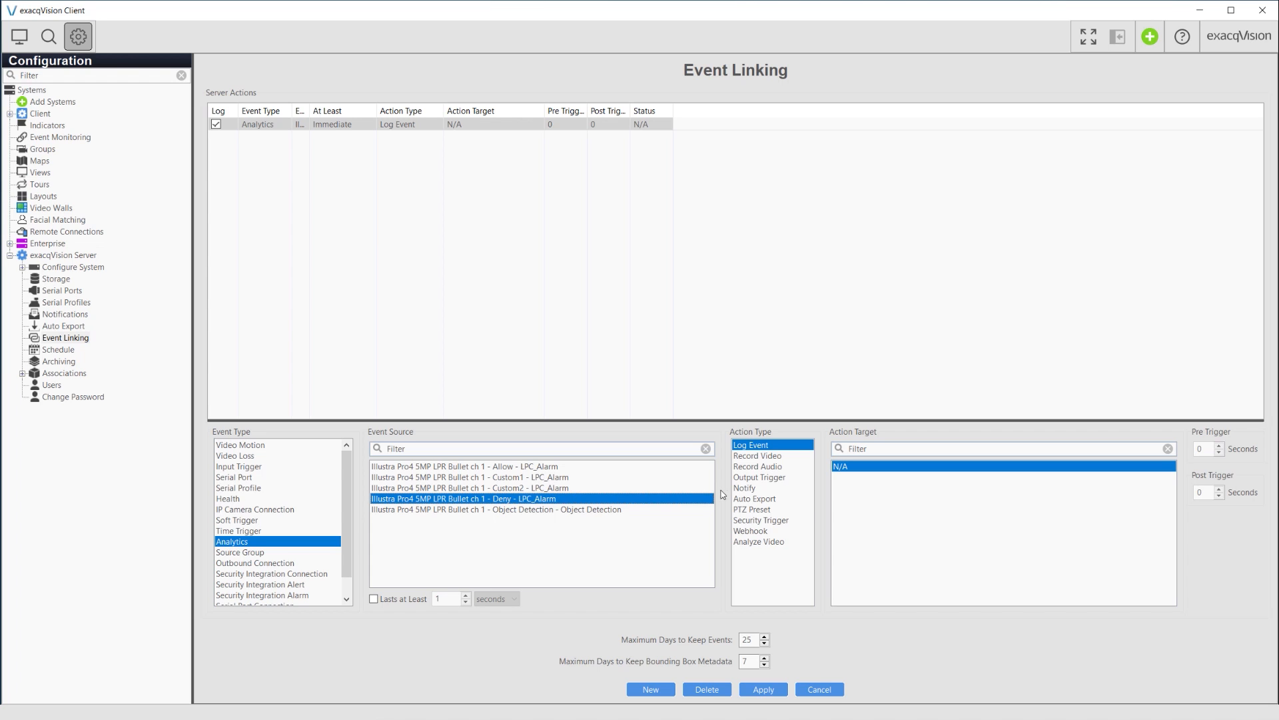
pyautogui.click(744, 488)
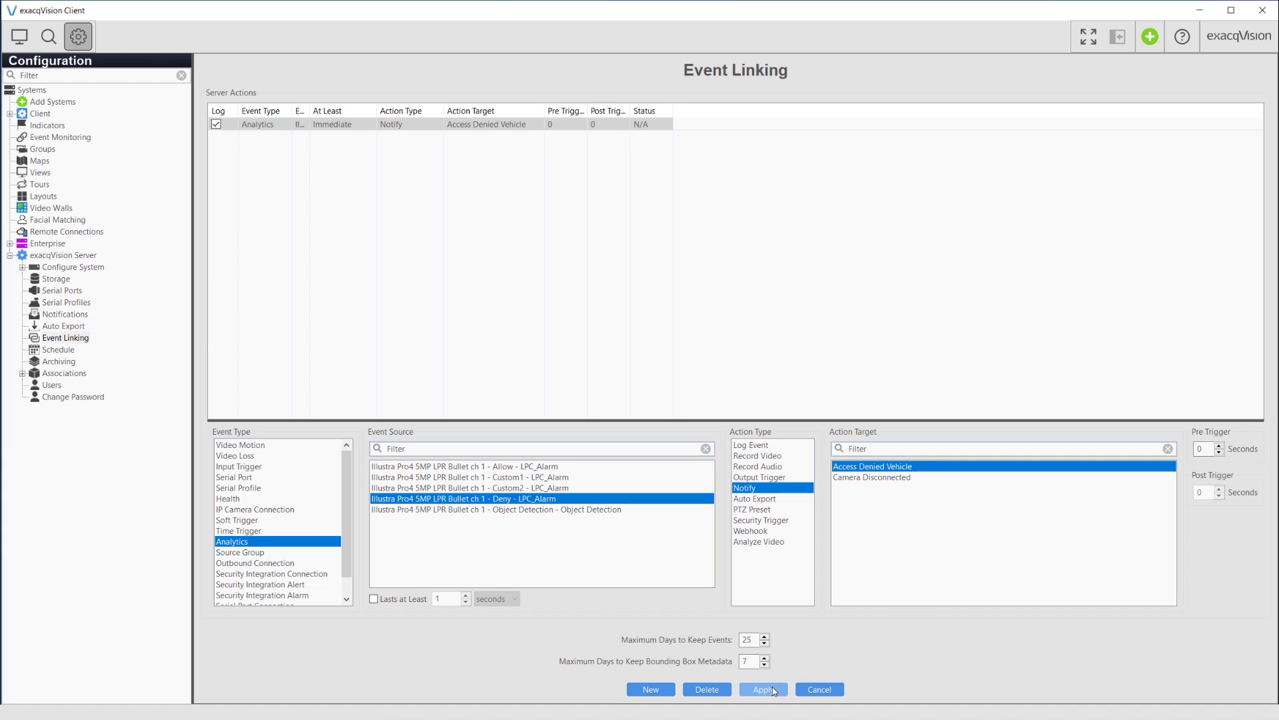
pyautogui.click(60, 136)
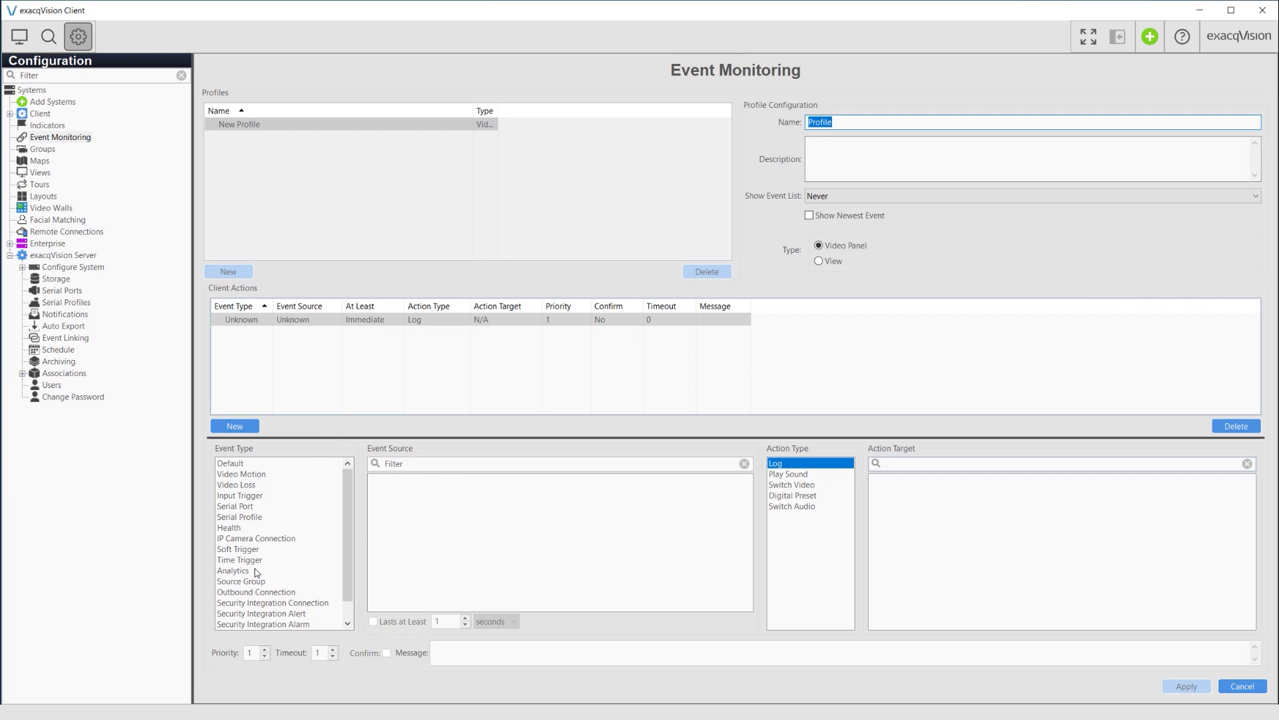
# Step: In Event Monitoring, start a profile whose action reacts to the Analytics event type
pyautogui.click(233, 570)
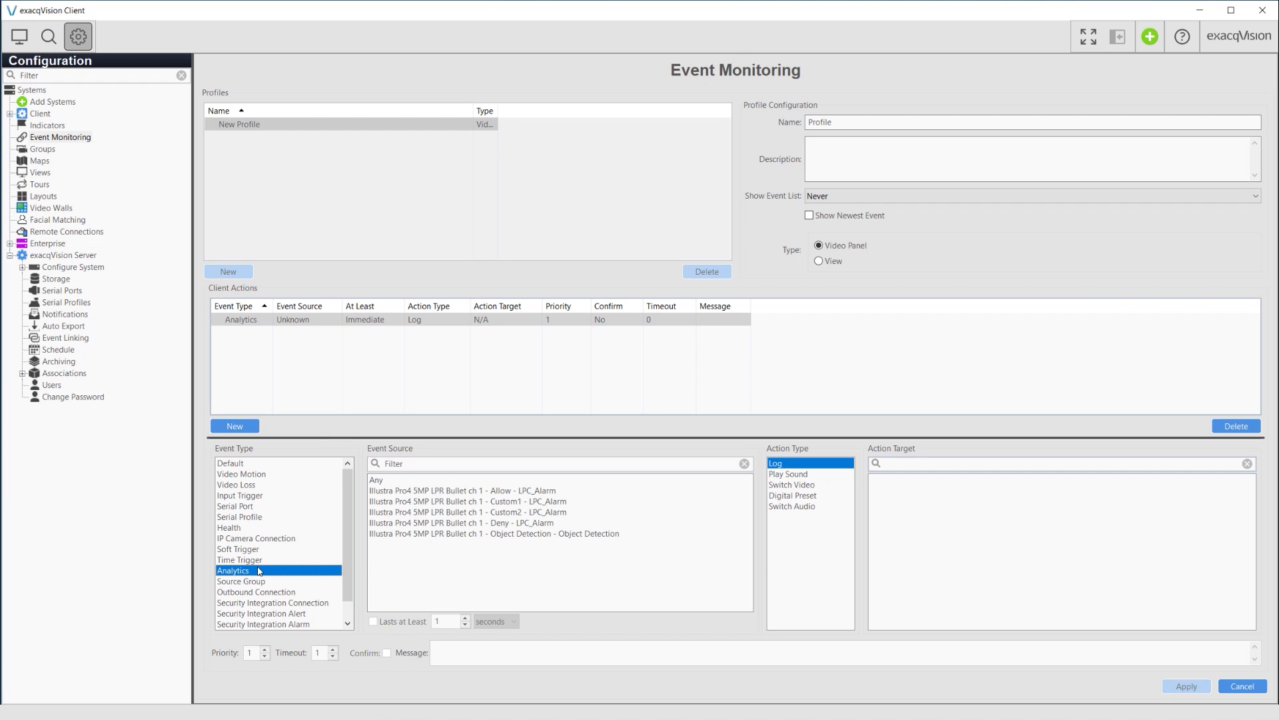
pyautogui.click(239, 559)
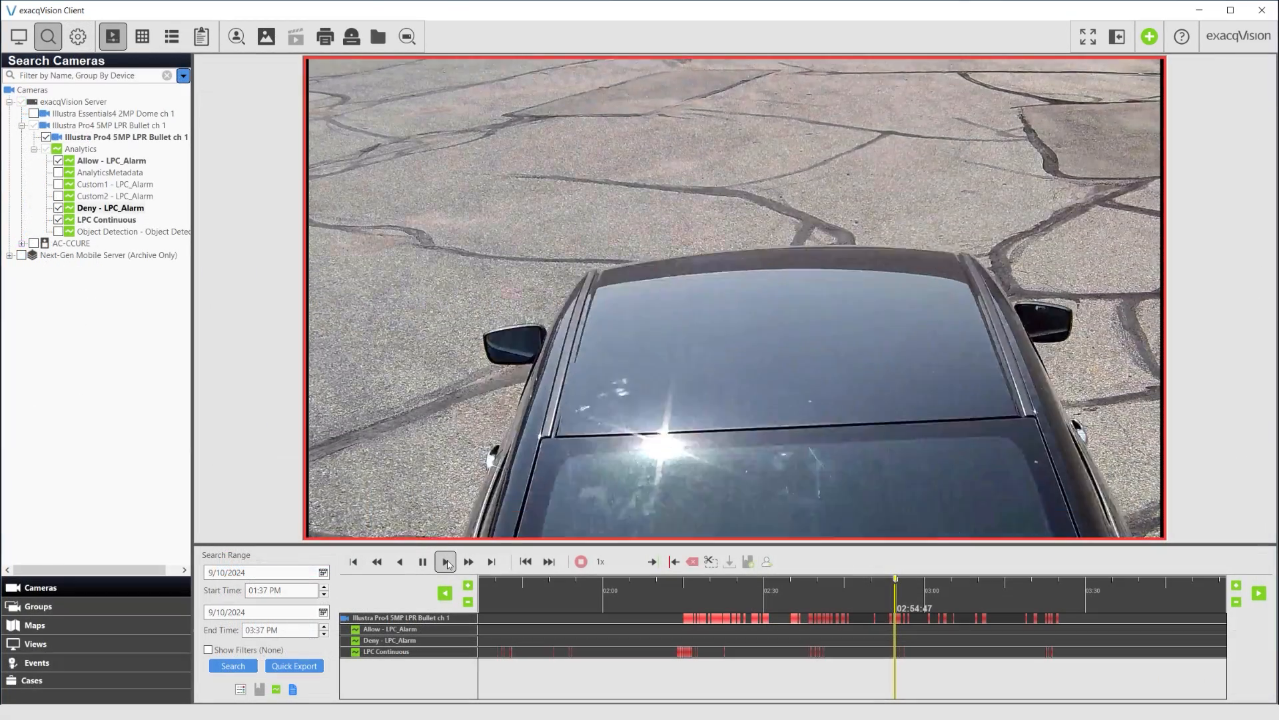
# Step: Play the 9/5/2024 LPR footage of the red car ABC 123 with Allow and Deny alarm tracks
pyautogui.click(445, 561)
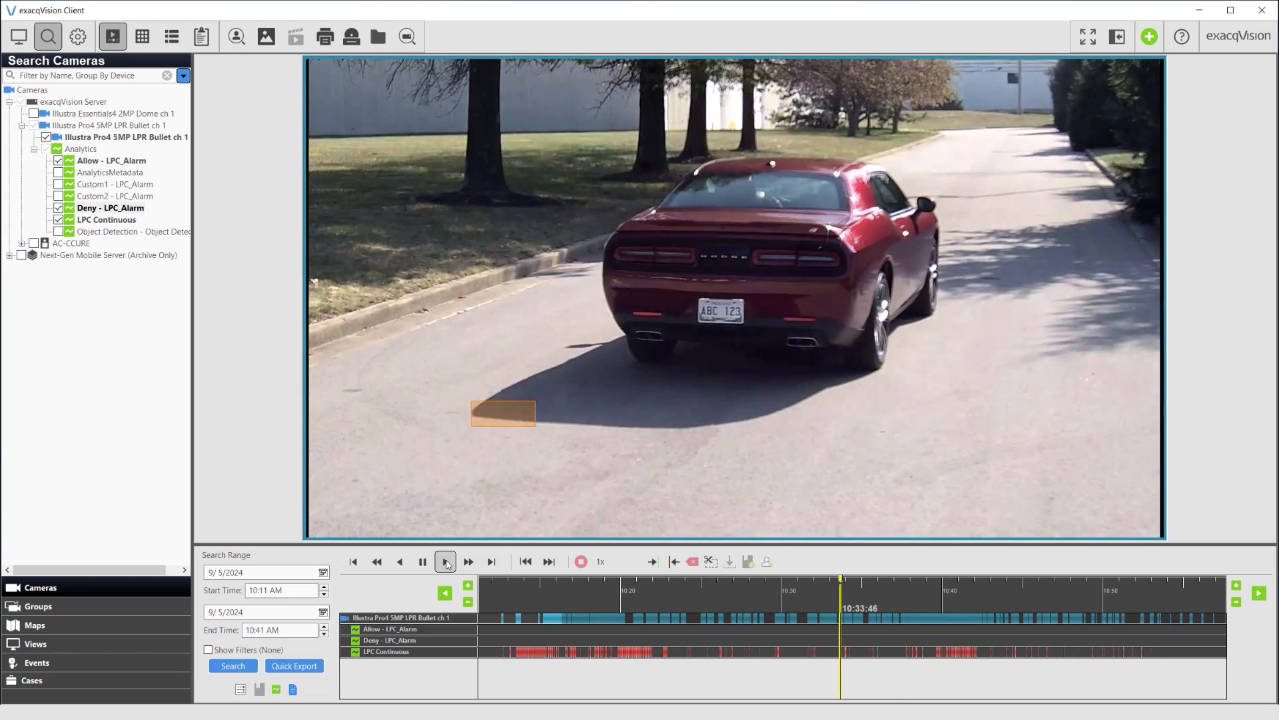
pyautogui.click(446, 562)
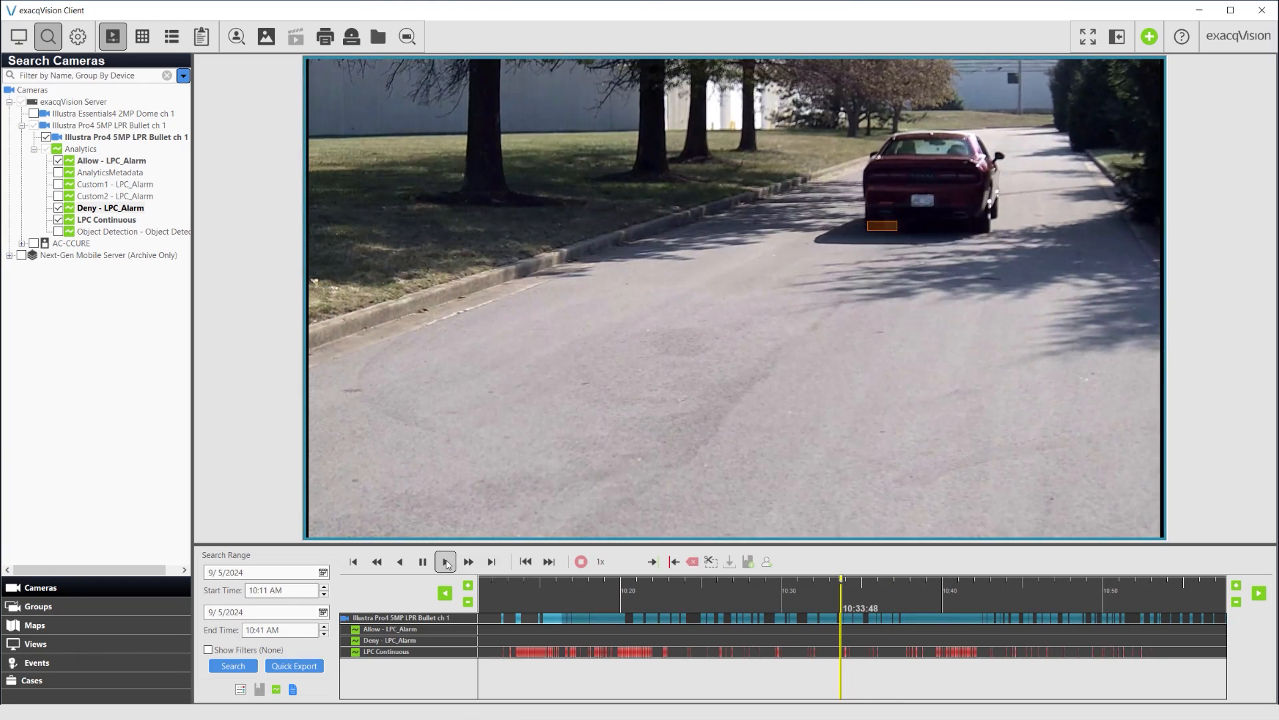
pyautogui.click(445, 561)
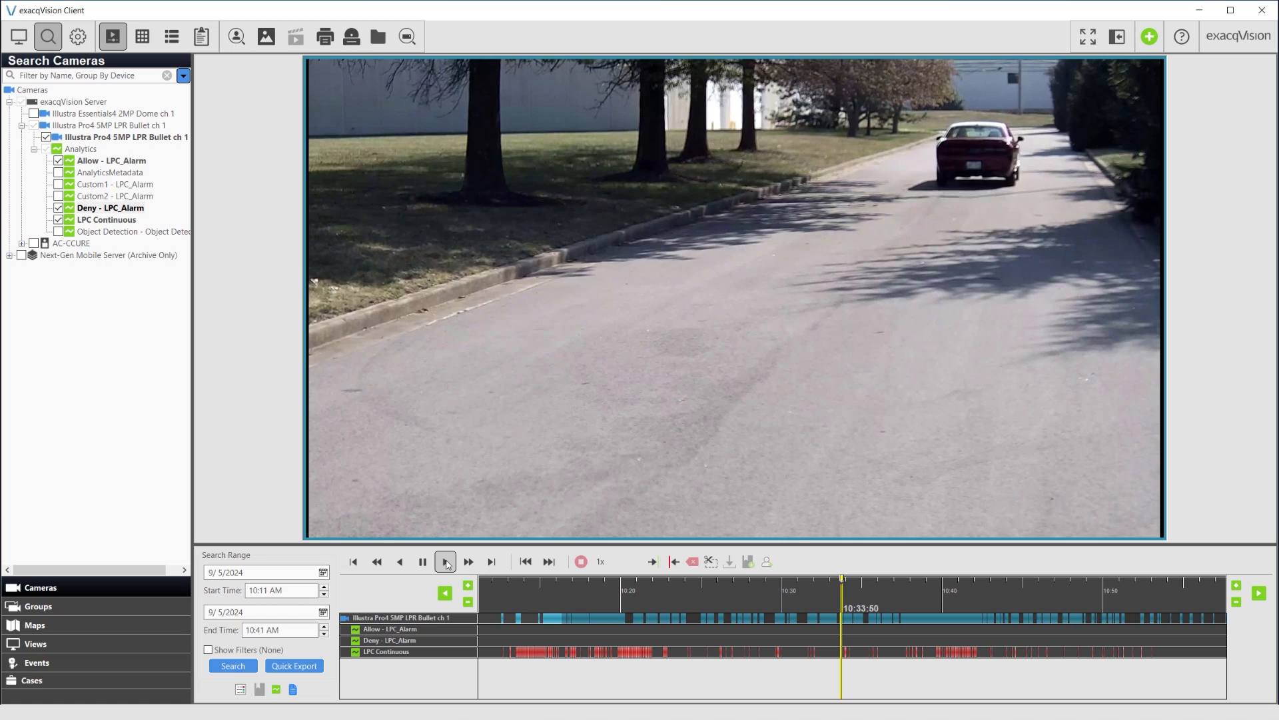